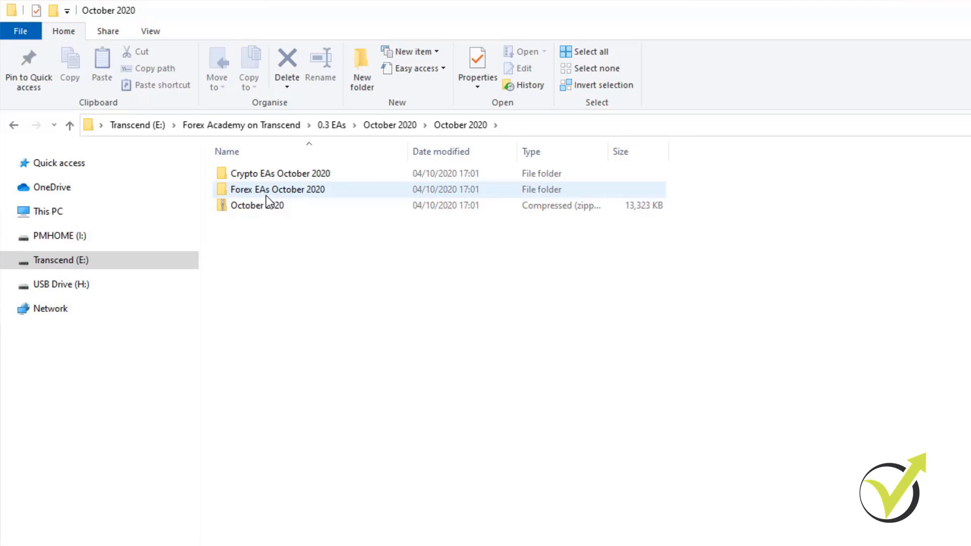
{"action": "mouse_move", "coordinate": [278, 189]}
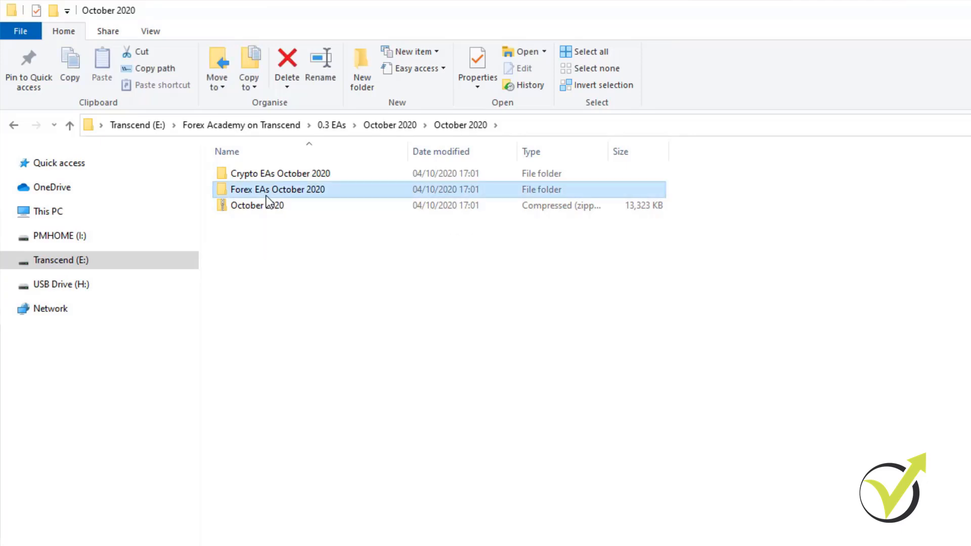
Step: Look inside the Forex EAs October 2020 folder and return to the 0.3 EAs folder
{"action": "double_click", "coordinate": [277, 189]}
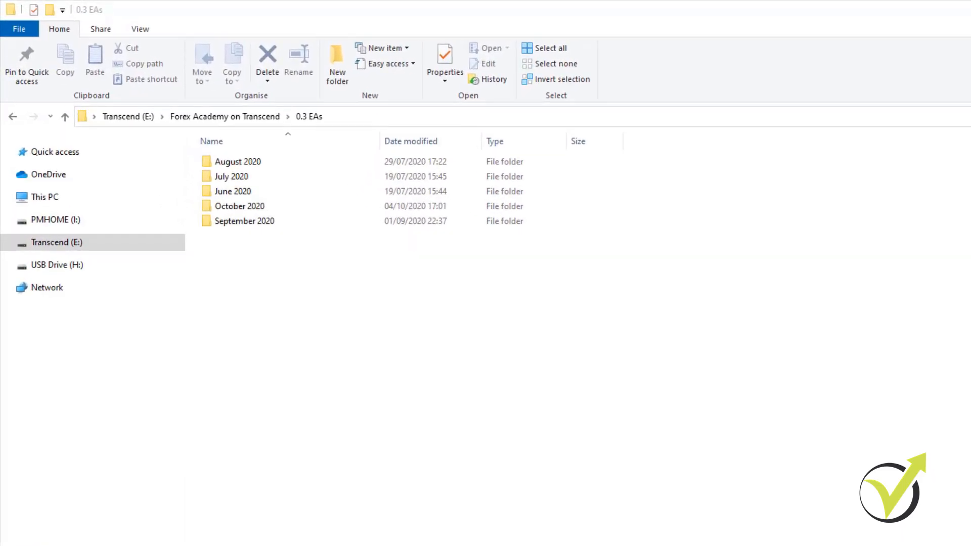
Step: Browse the monthly folders in 0.3 EAs, settling on October 2020
{"action": "left_click", "coordinate": [250, 205]}
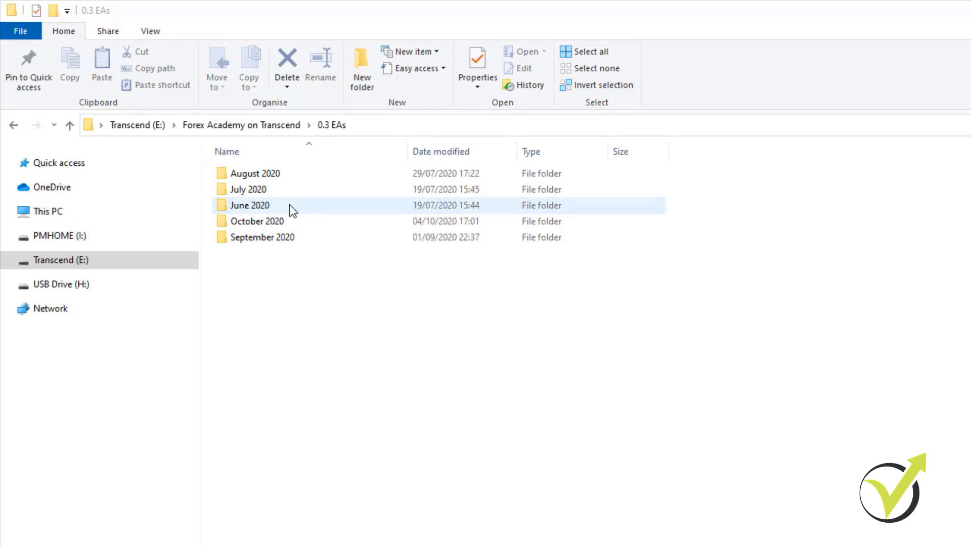
{"action": "left_click", "coordinate": [256, 221]}
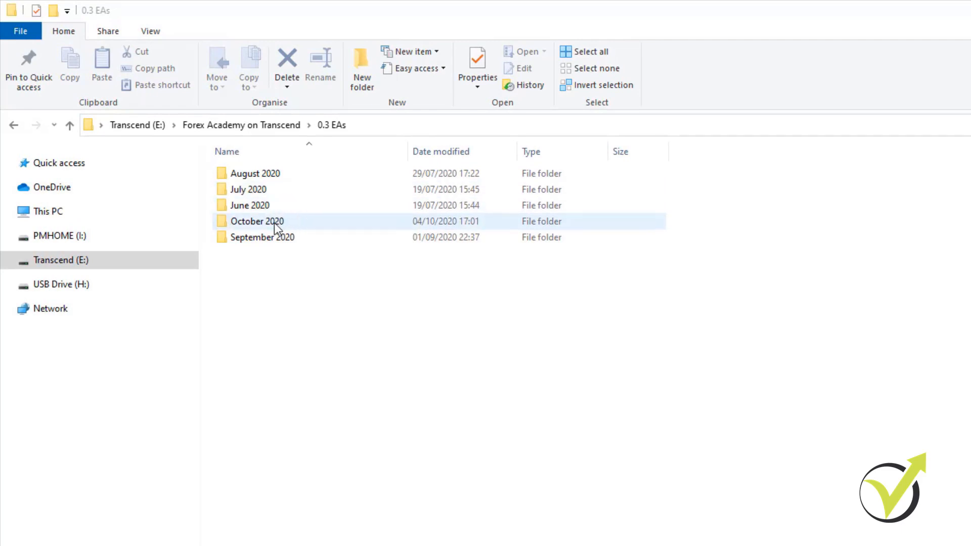
{"action": "left_click", "coordinate": [262, 236]}
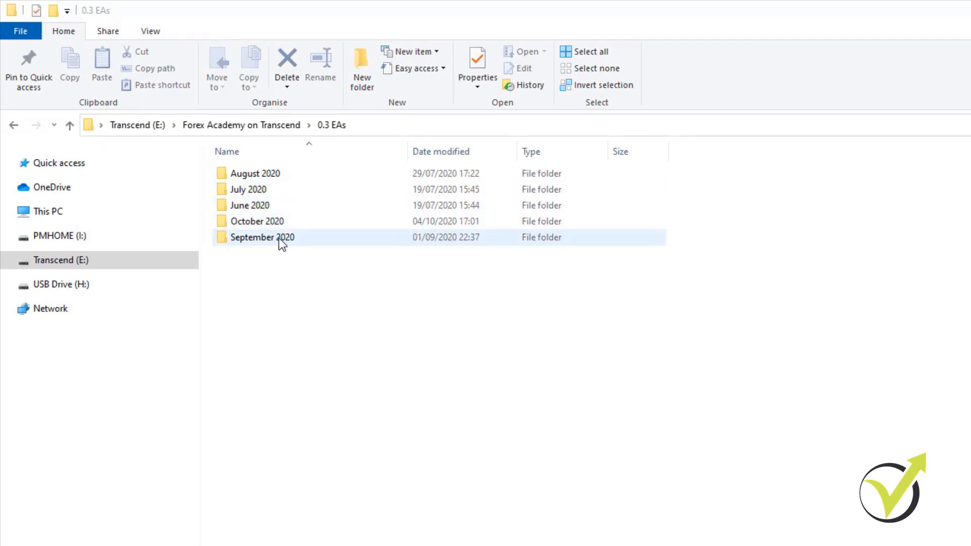
{"action": "left_click", "coordinate": [256, 221]}
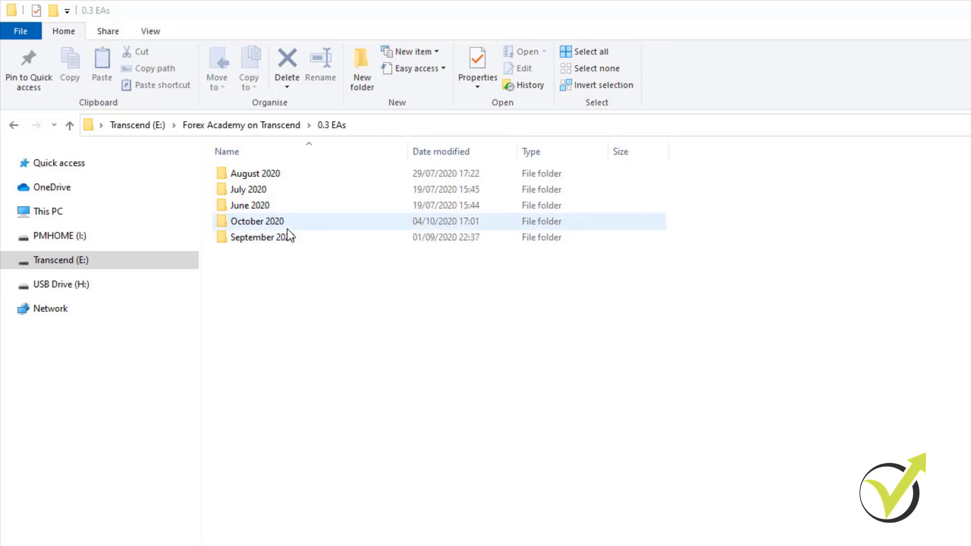
{"action": "left_click", "coordinate": [261, 236]}
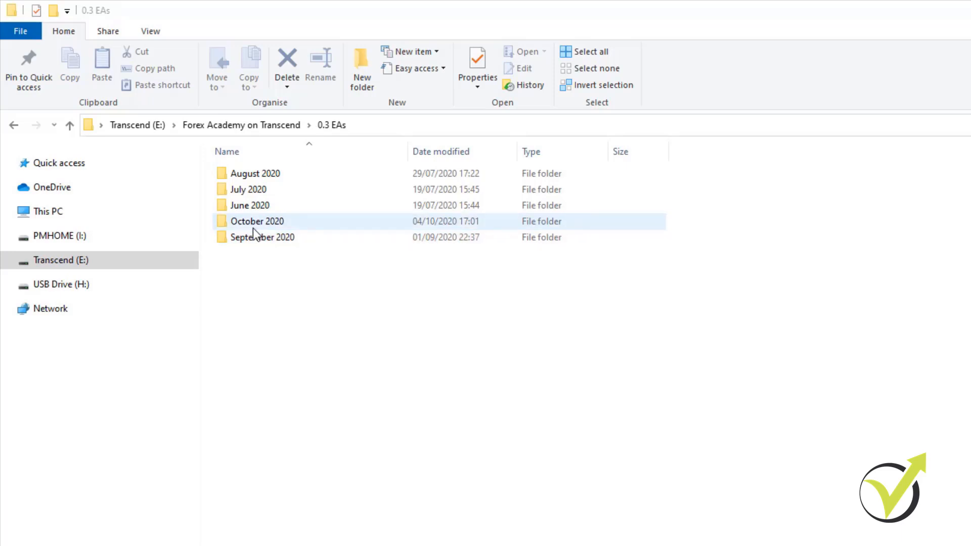
{"action": "mouse_move", "coordinate": [236, 233]}
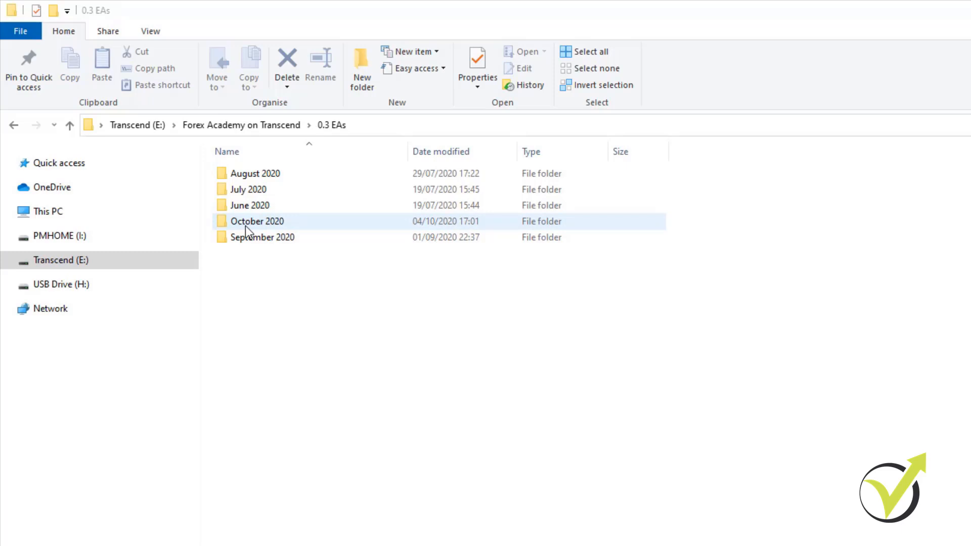
Step: Enter October 2020 and its inner October 2020 folder showing the Crypto and Forex EAs folders
{"action": "double_click", "coordinate": [256, 222]}
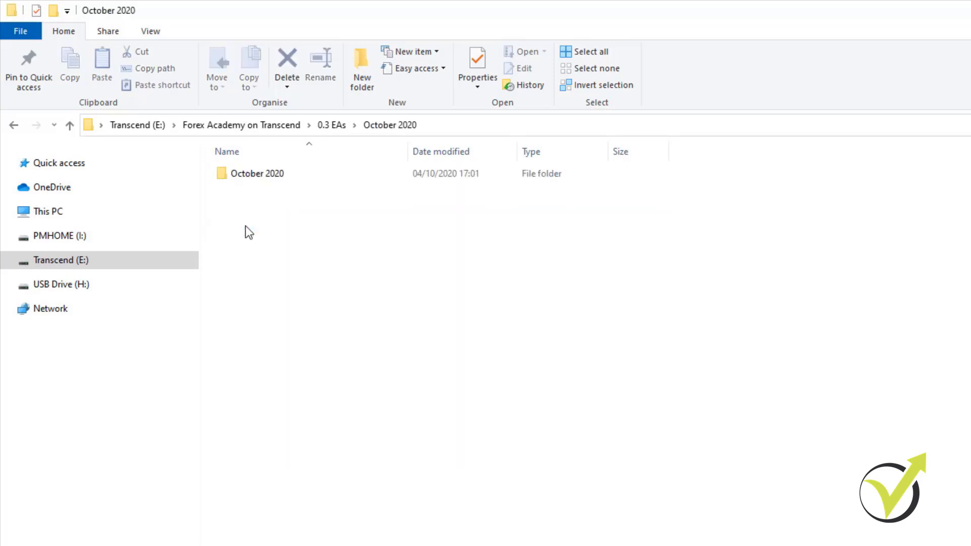
{"action": "double_click", "coordinate": [256, 173]}
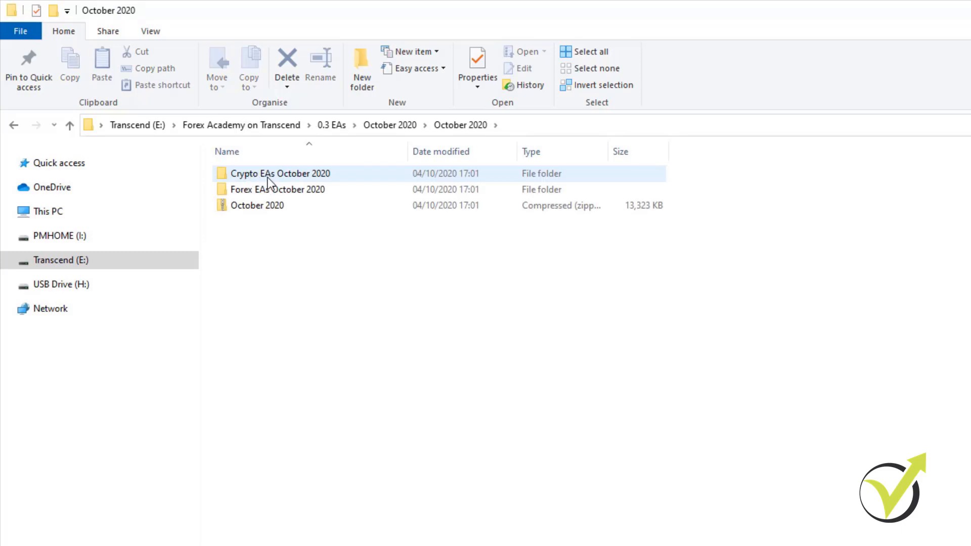
{"action": "left_click", "coordinate": [277, 190]}
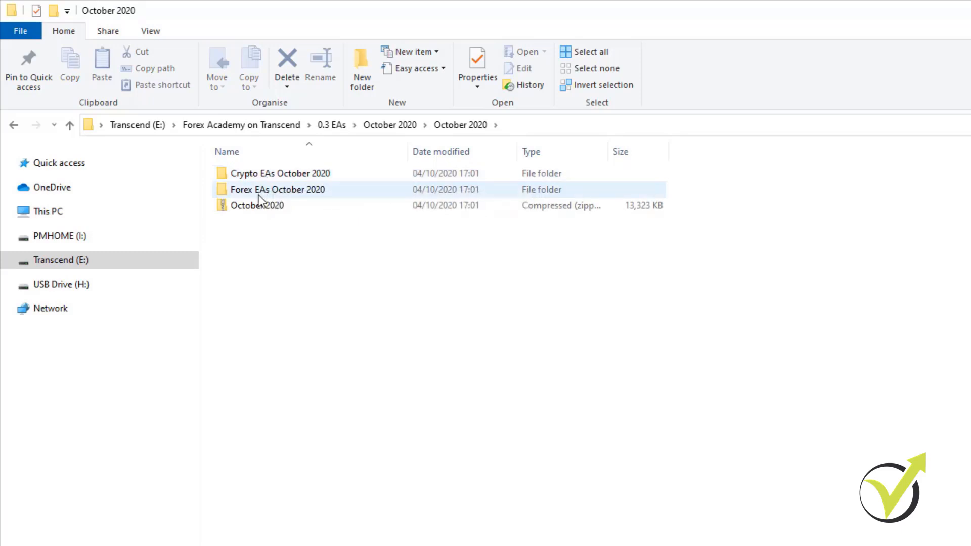
{"action": "mouse_move", "coordinate": [277, 189]}
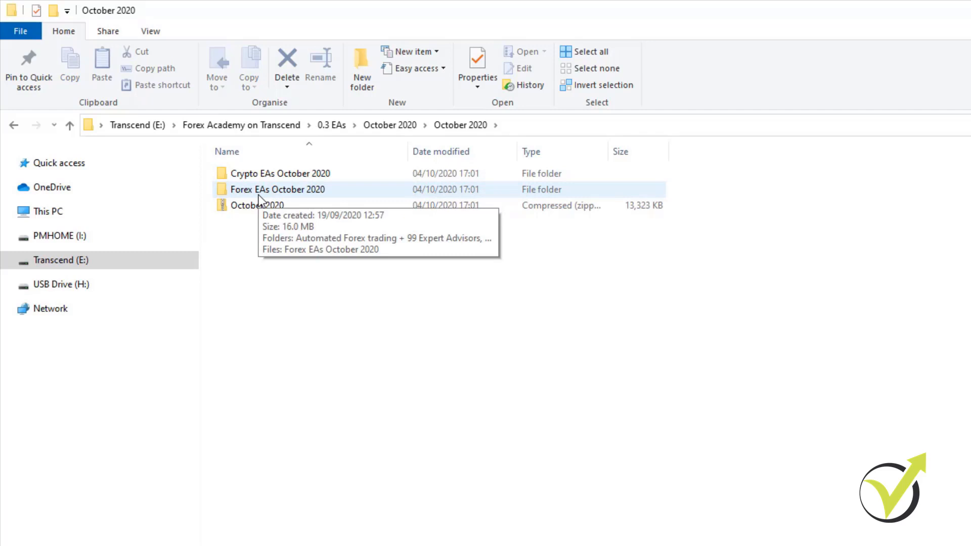
{"action": "left_click", "coordinate": [256, 205]}
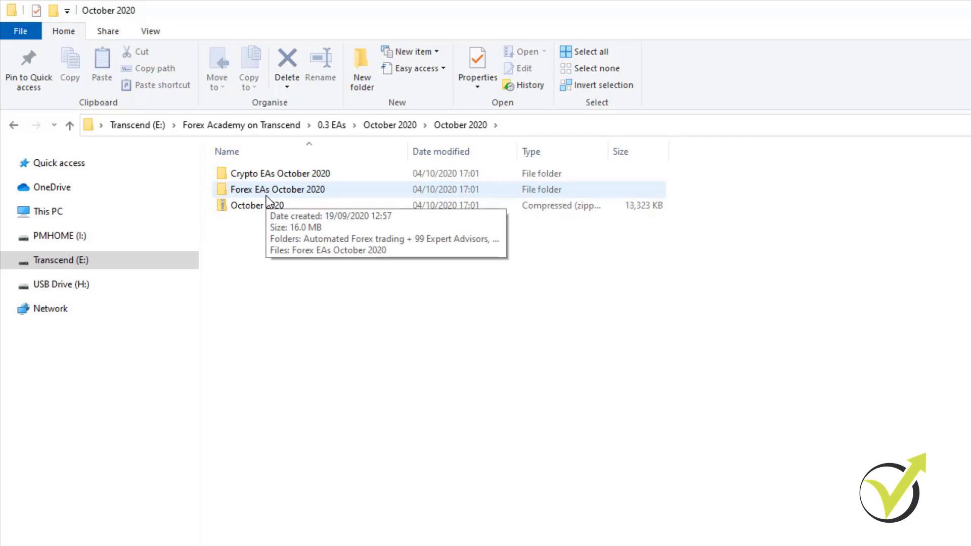
Step: Enter the Forex EAs October 2020 folder listing its strategy subfolders
{"action": "double_click", "coordinate": [277, 190]}
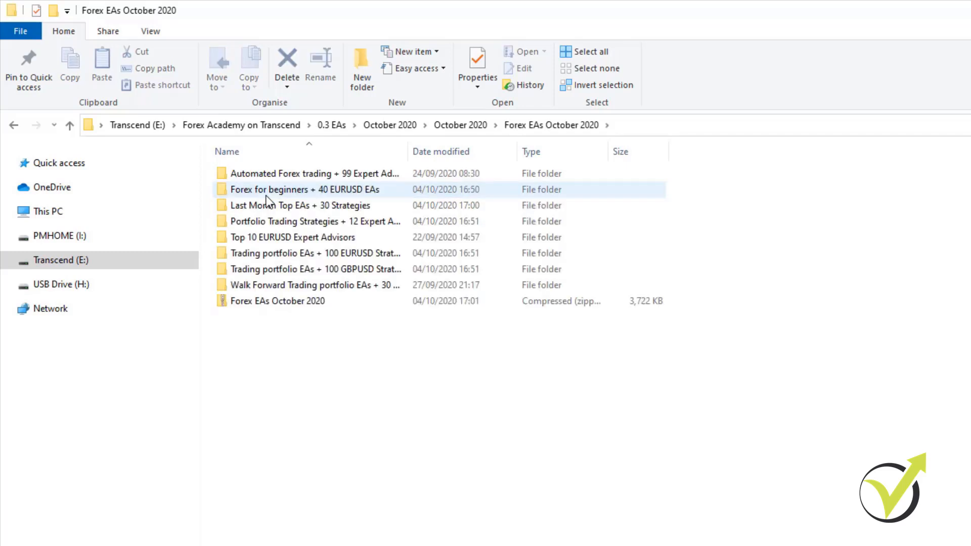
{"action": "mouse_move", "coordinate": [266, 269]}
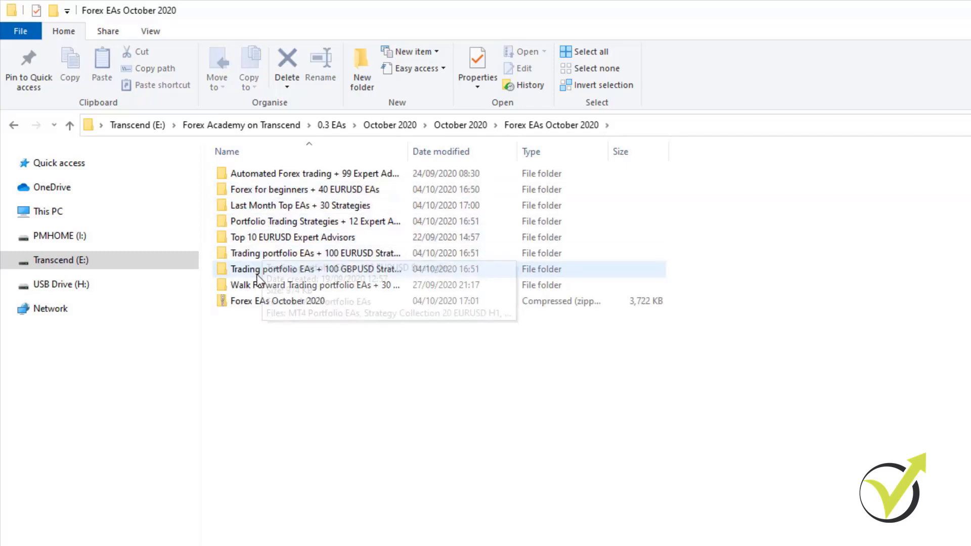
{"action": "mouse_move", "coordinate": [258, 286]}
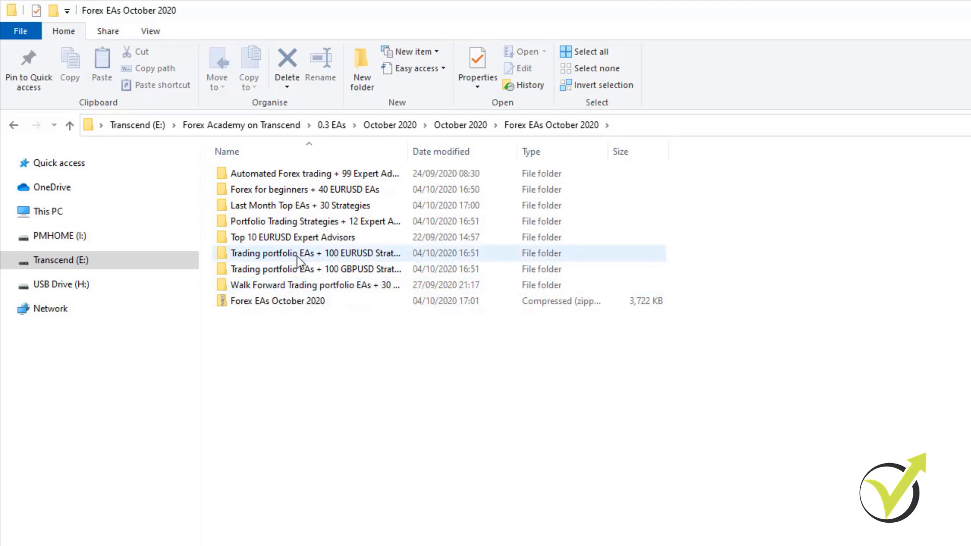
{"action": "mouse_move", "coordinate": [285, 258]}
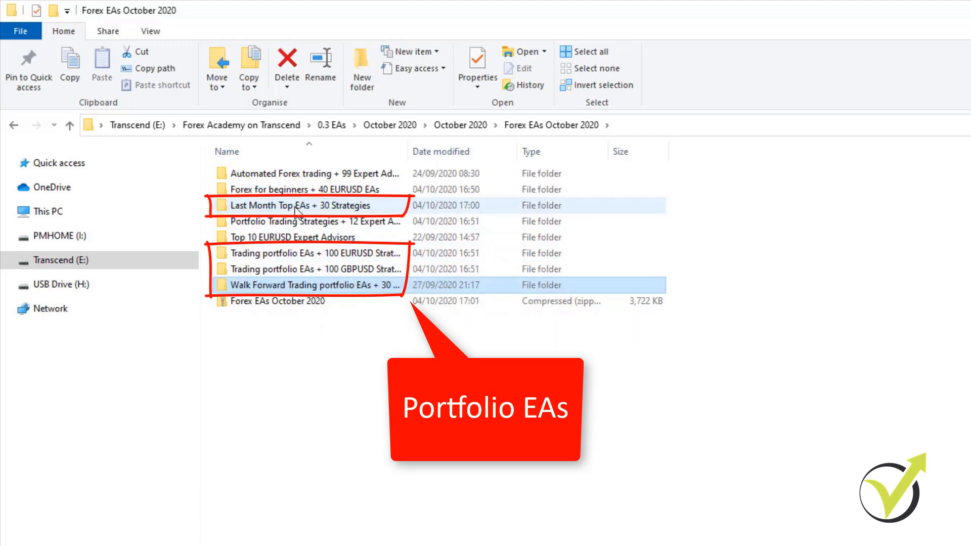
{"action": "mouse_move", "coordinate": [297, 222]}
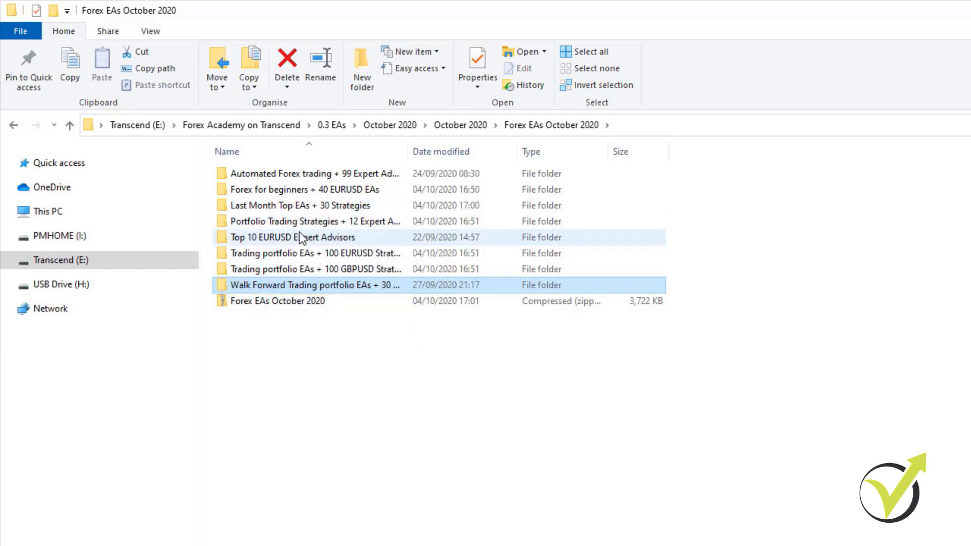
{"action": "mouse_move", "coordinate": [300, 205]}
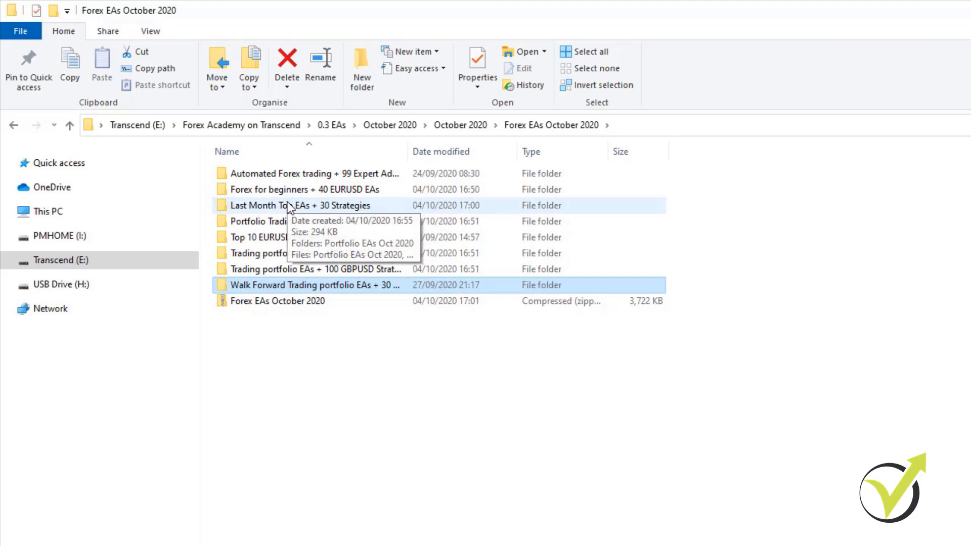
{"action": "mouse_move", "coordinate": [283, 221]}
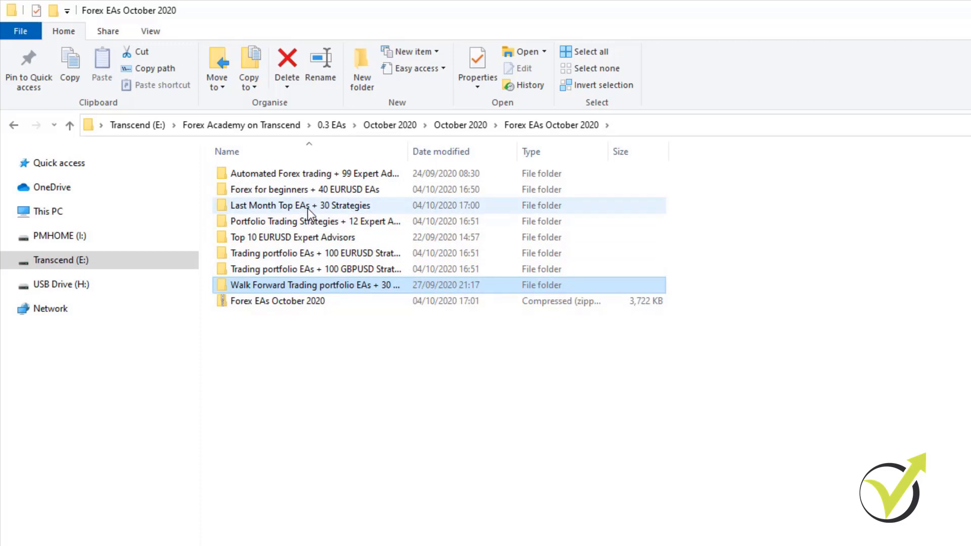
{"action": "mouse_move", "coordinate": [314, 222]}
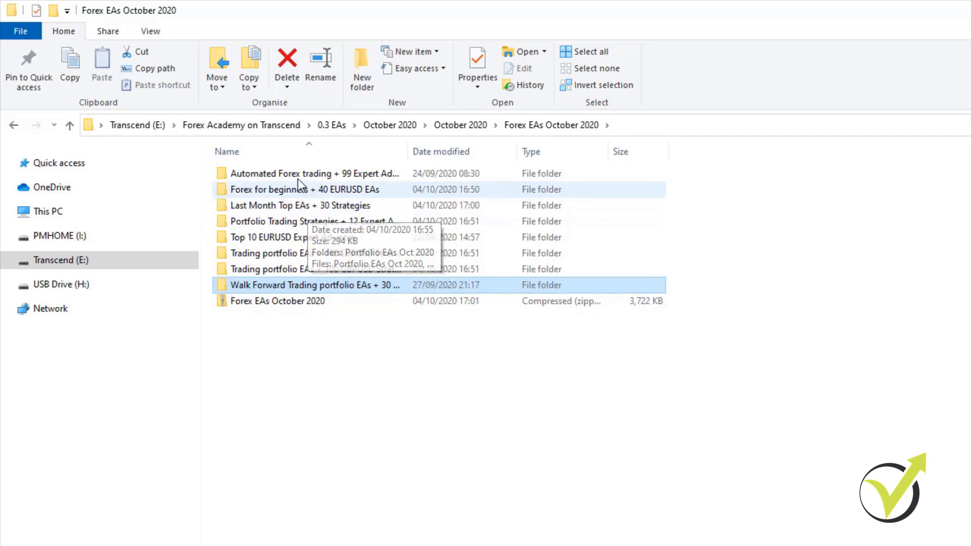
{"action": "mouse_move", "coordinate": [303, 214]}
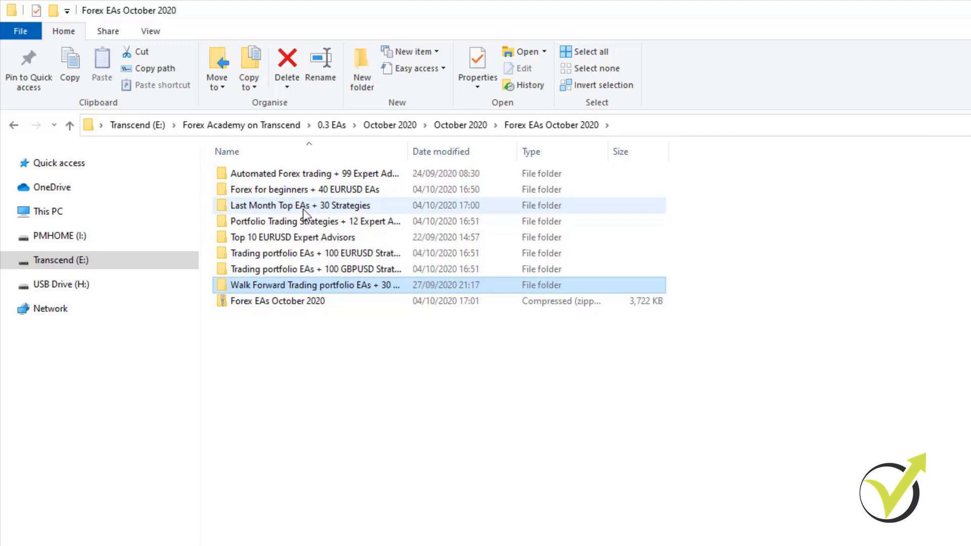
{"action": "mouse_move", "coordinate": [309, 222]}
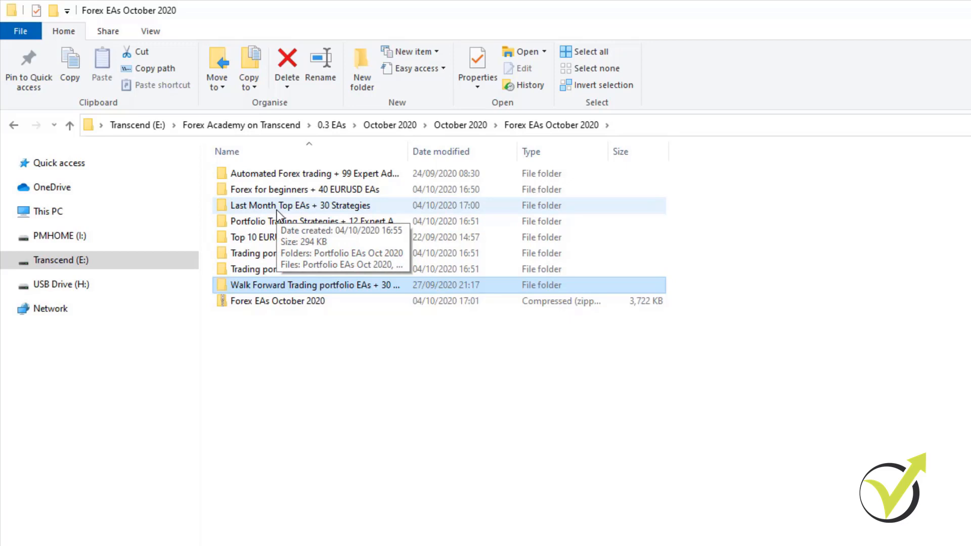
Step: Inspect the Portfolio EAs Oct 2020 MQ4 experts inside Last Month Top EAs, then go back up to Forex EAs October 2020
{"action": "double_click", "coordinate": [300, 205]}
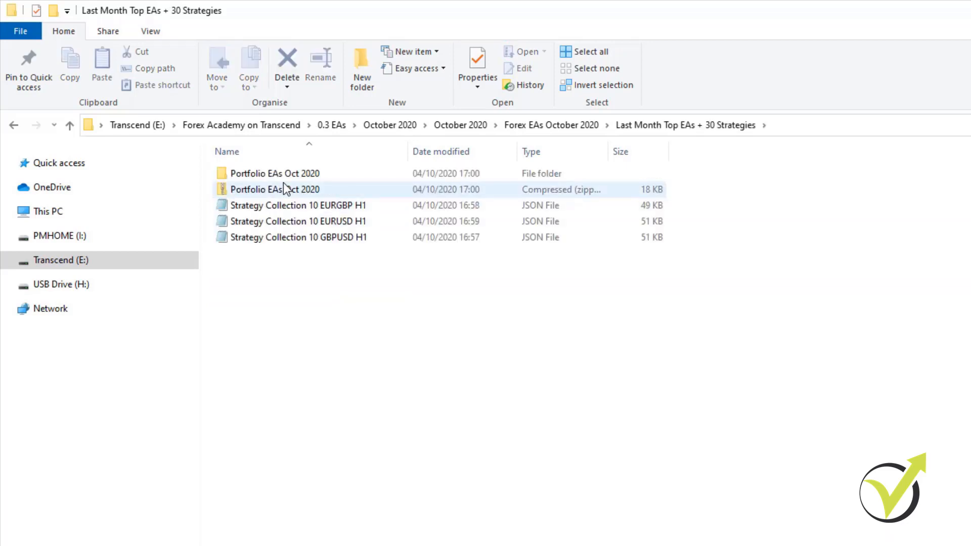
{"action": "left_click", "coordinate": [275, 172]}
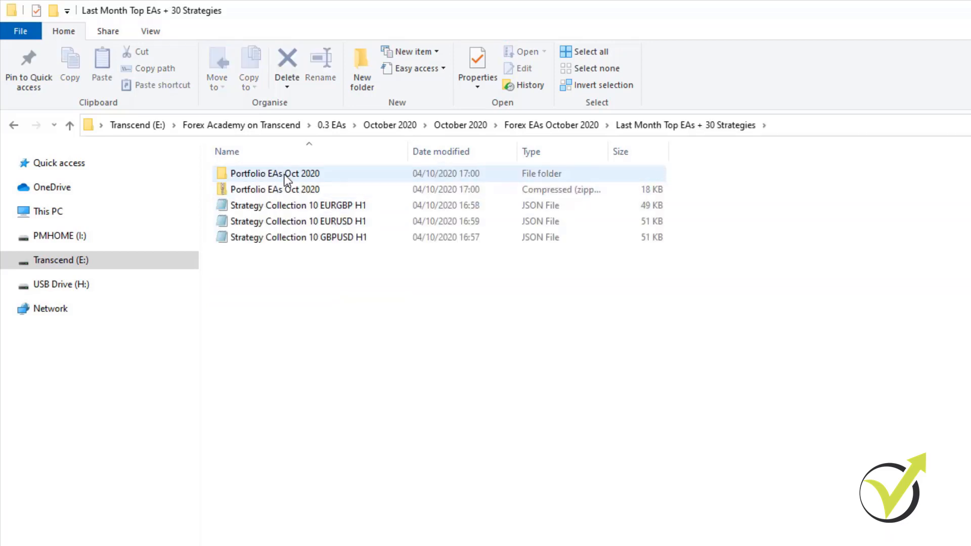
{"action": "double_click", "coordinate": [274, 173]}
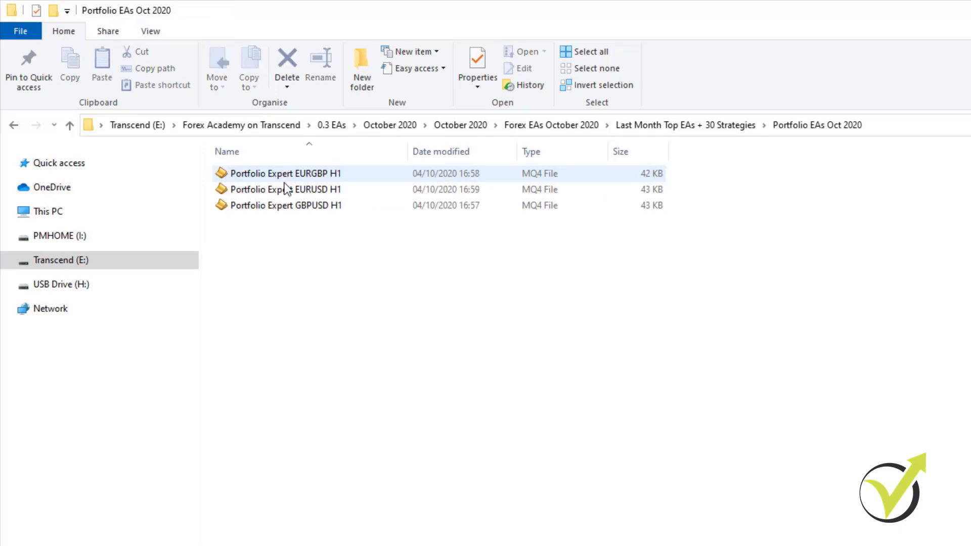
{"action": "left_click", "coordinate": [285, 189]}
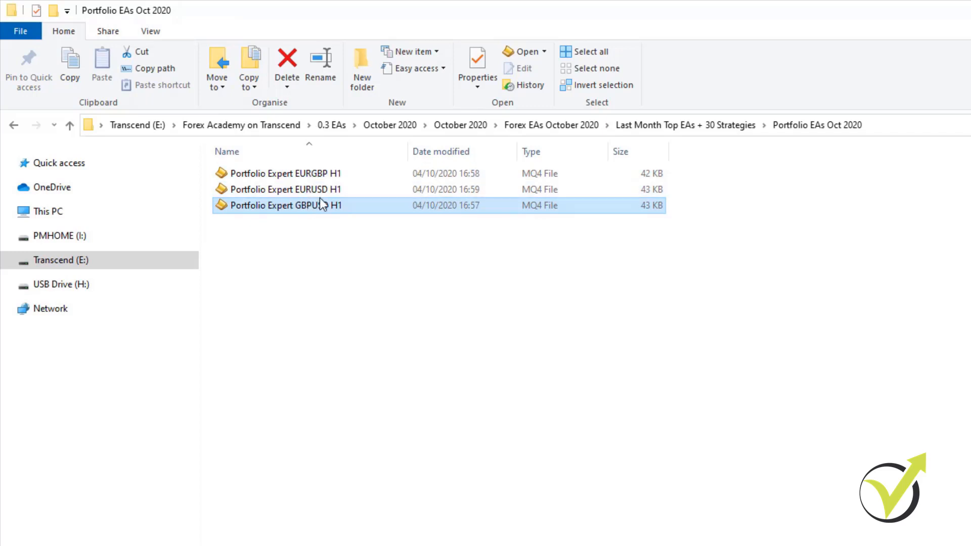
{"action": "left_click", "coordinate": [550, 126]}
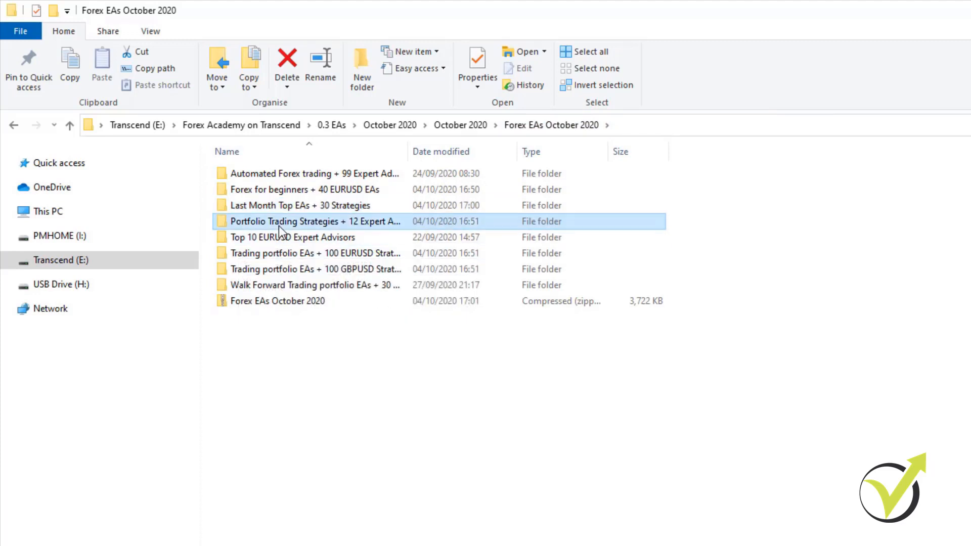
Step: Browse Portfolio Trading Strategies + 12 Expert Advisors, return, and enter Last Month Top EAs + 30 Strategies
{"action": "double_click", "coordinate": [313, 221]}
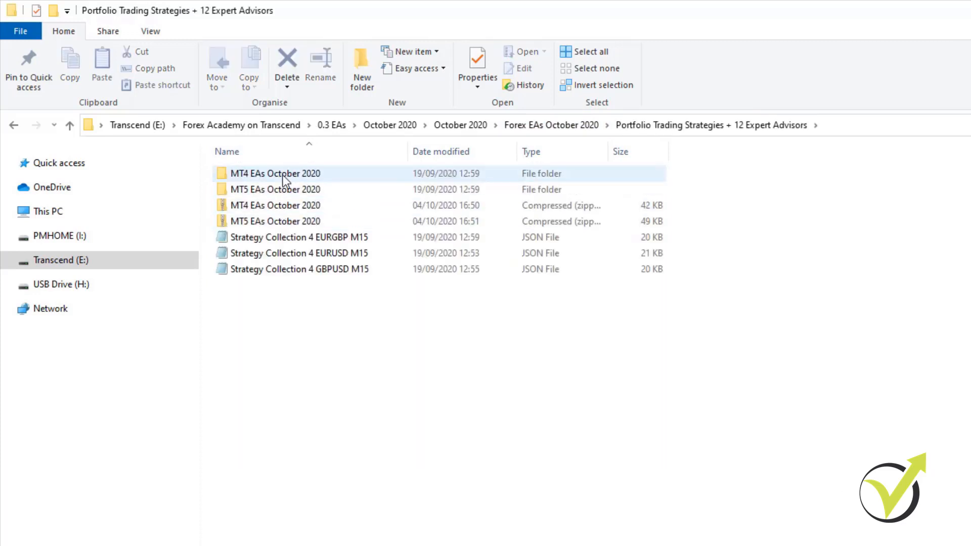
{"action": "mouse_move", "coordinate": [275, 173]}
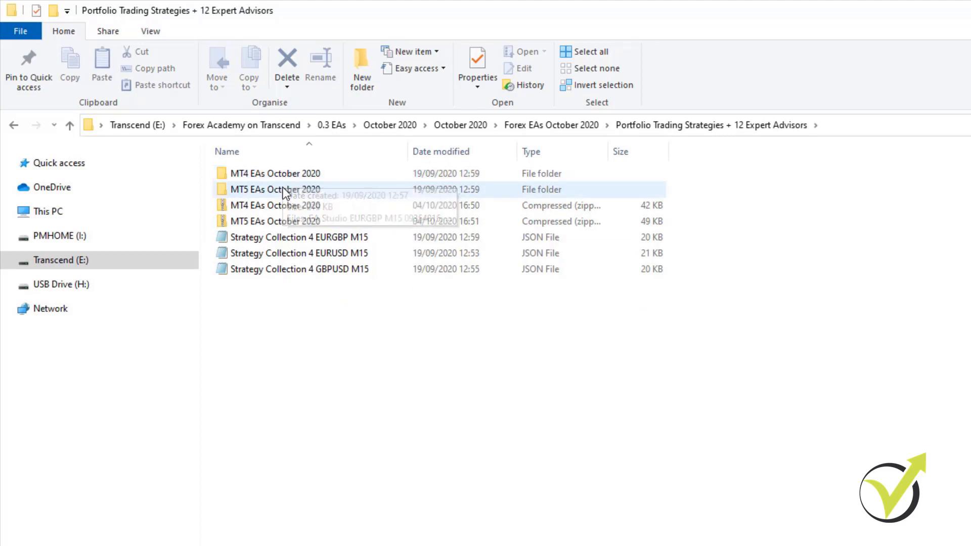
{"action": "double_click", "coordinate": [275, 173]}
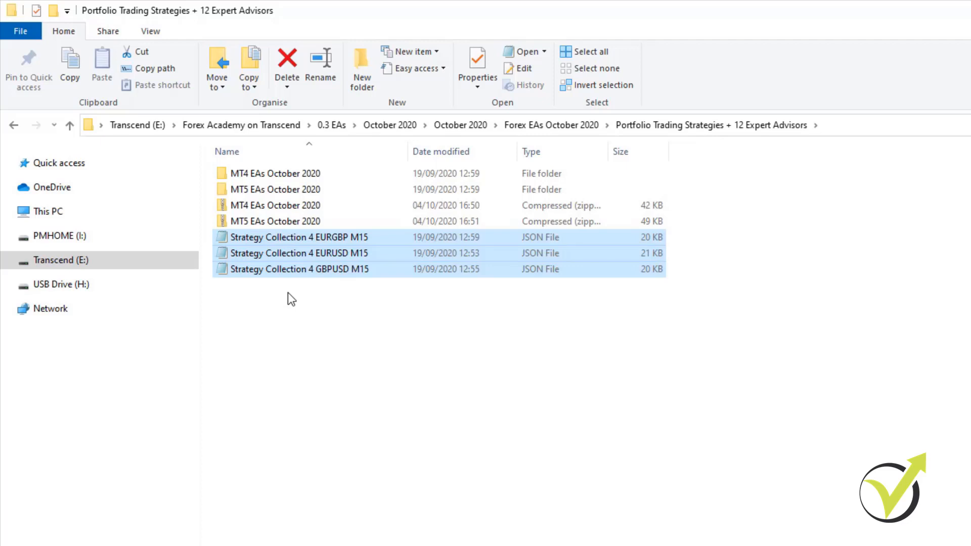
{"action": "mouse_move", "coordinate": [327, 298]}
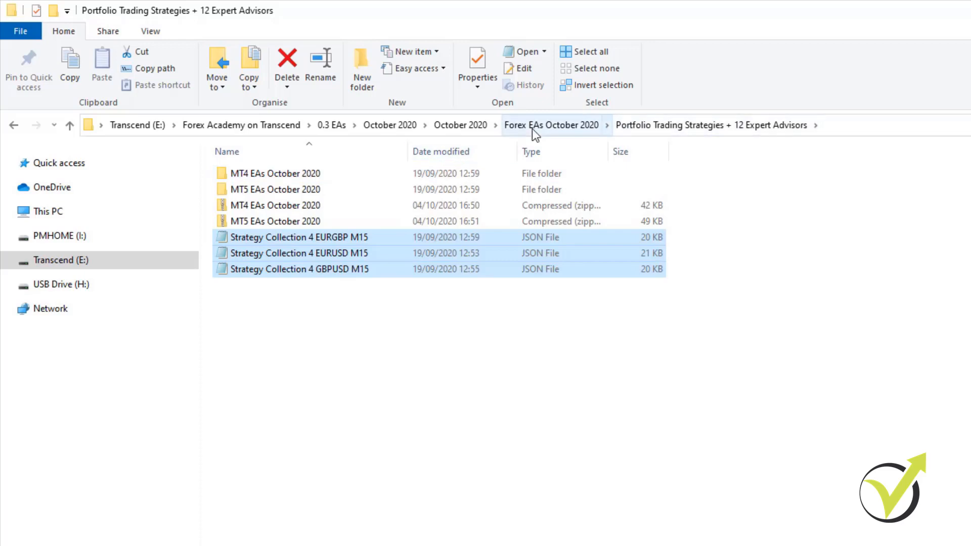
{"action": "left_click", "coordinate": [550, 124]}
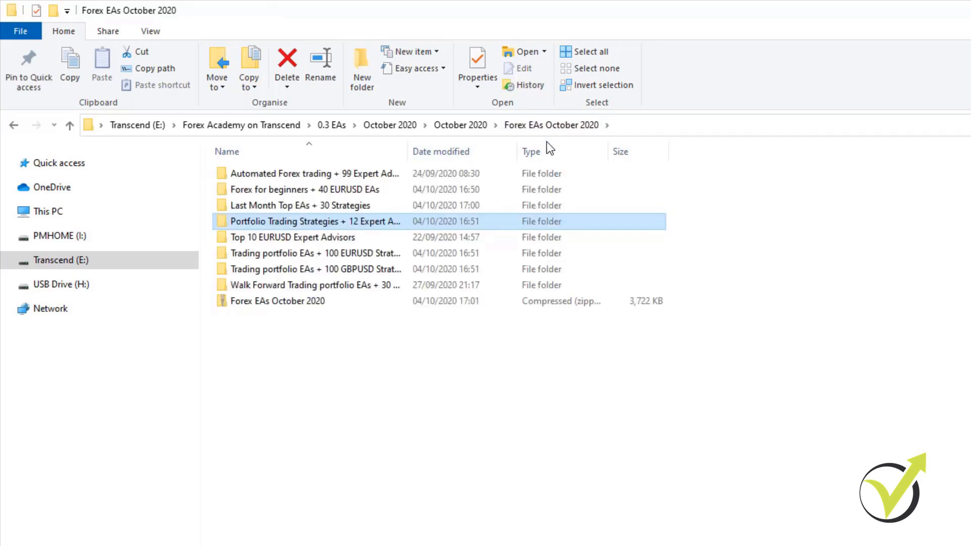
{"action": "mouse_move", "coordinate": [313, 221]}
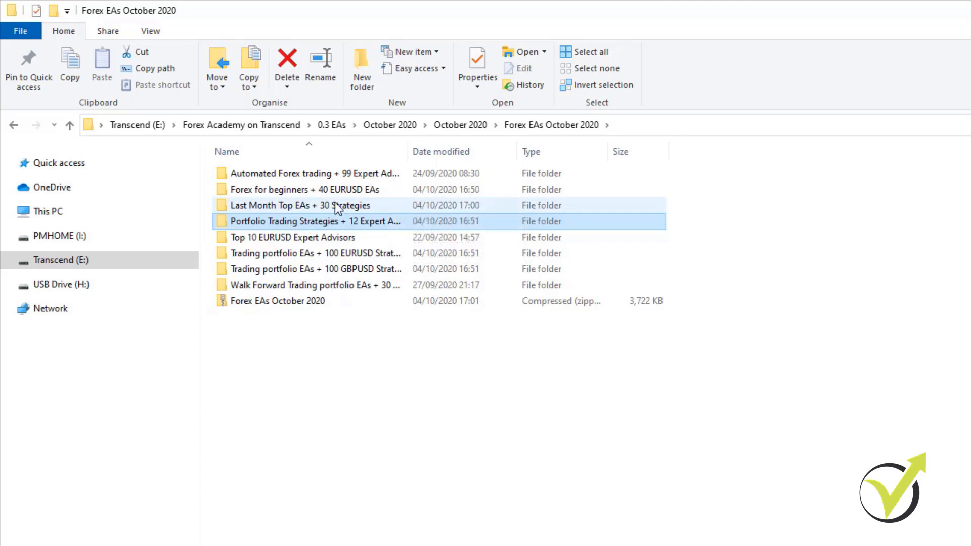
{"action": "double_click", "coordinate": [299, 205]}
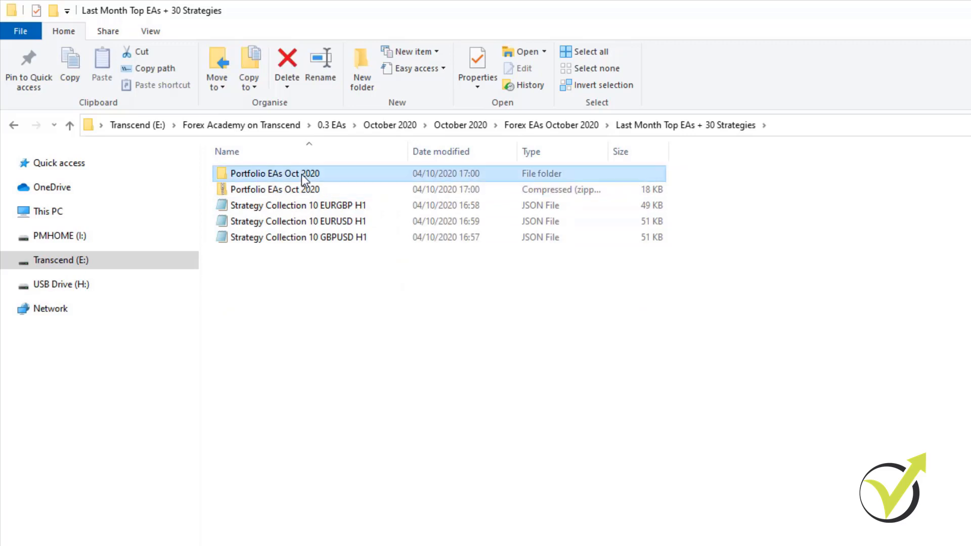
Step: Enter Portfolio EAs Oct 2020 showing the EURGBP, EURUSD and GBPUSD H1 expert files
{"action": "double_click", "coordinate": [274, 173]}
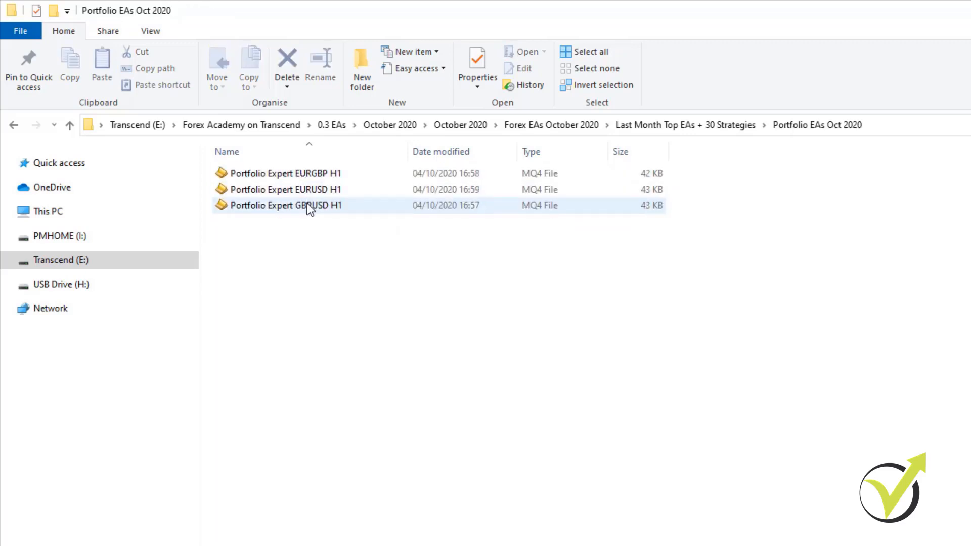
{"action": "mouse_move", "coordinate": [310, 206]}
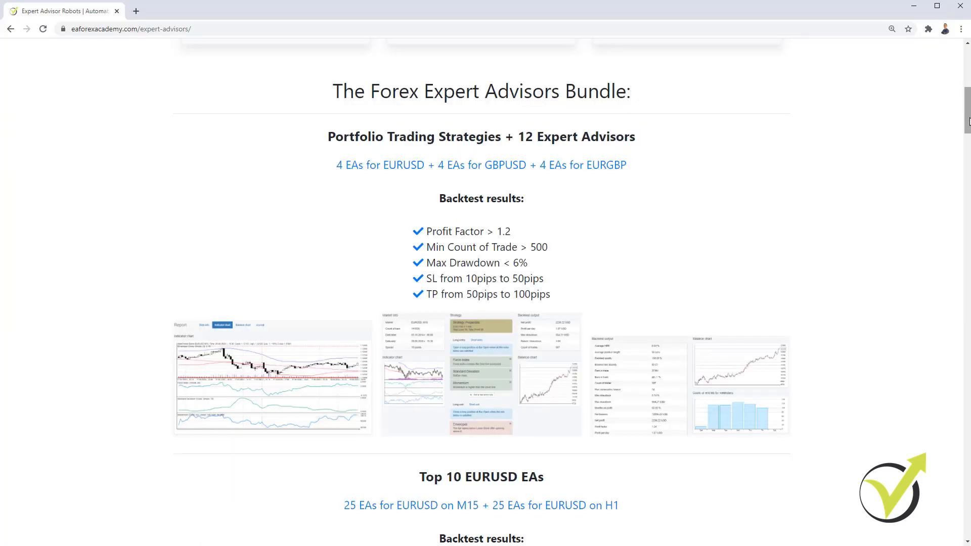
Step: Scroll through the Expert Advisors page's crypto, forex and all-robots bundles and their prices
{"action": "scroll", "scroll_direction": "down", "scroll_amount": 3}
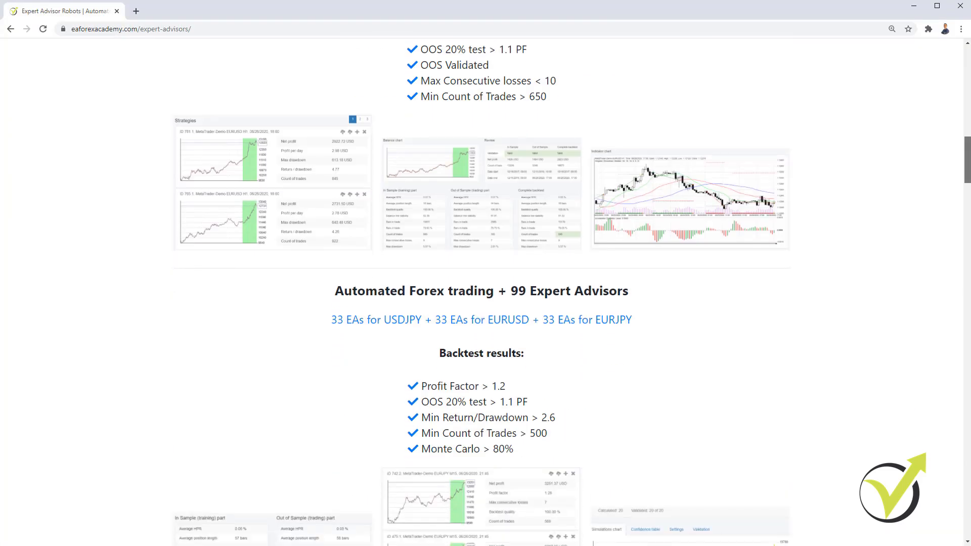
{"action": "scroll", "scroll_direction": "down", "scroll_amount": 3}
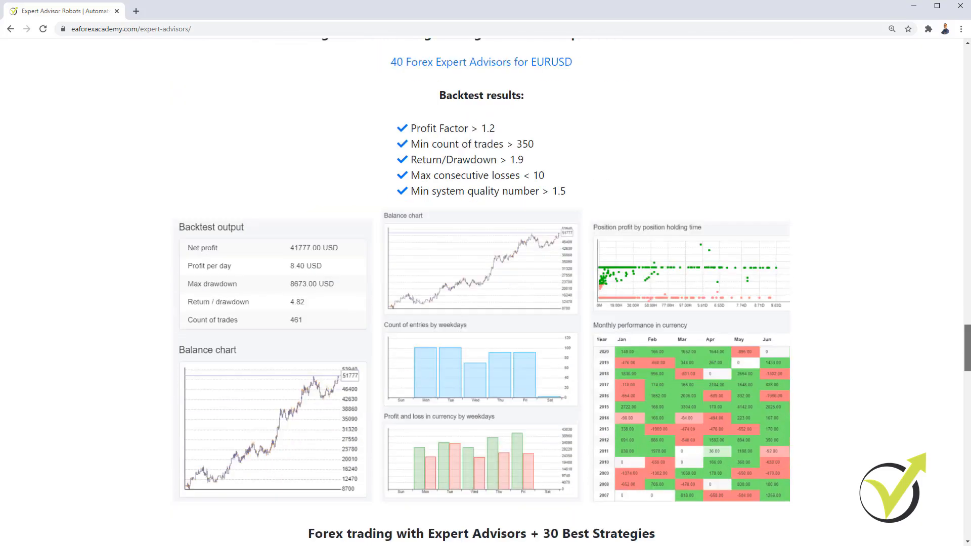
{"action": "scroll", "scroll_direction": "down", "scroll_amount": 3}
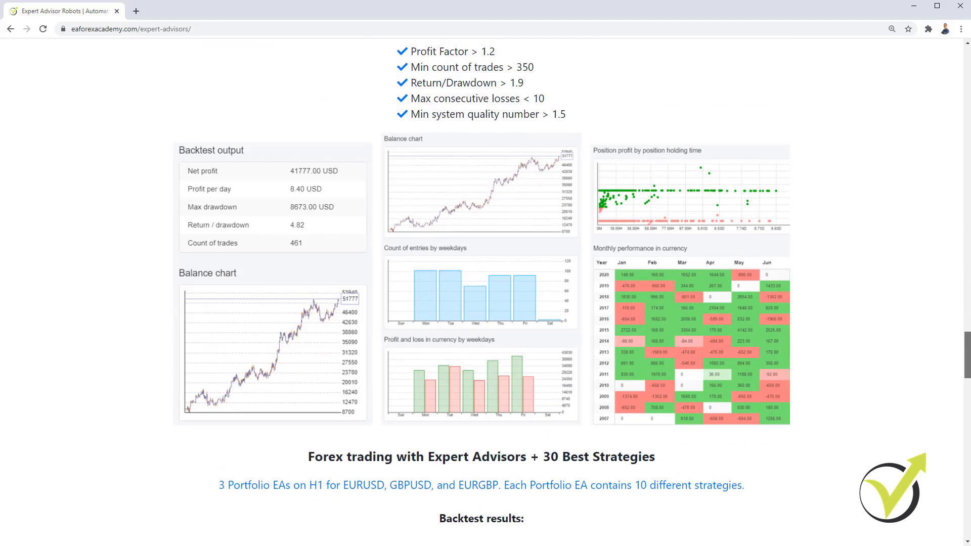
{"action": "scroll", "scroll_direction": "down", "scroll_amount": 3}
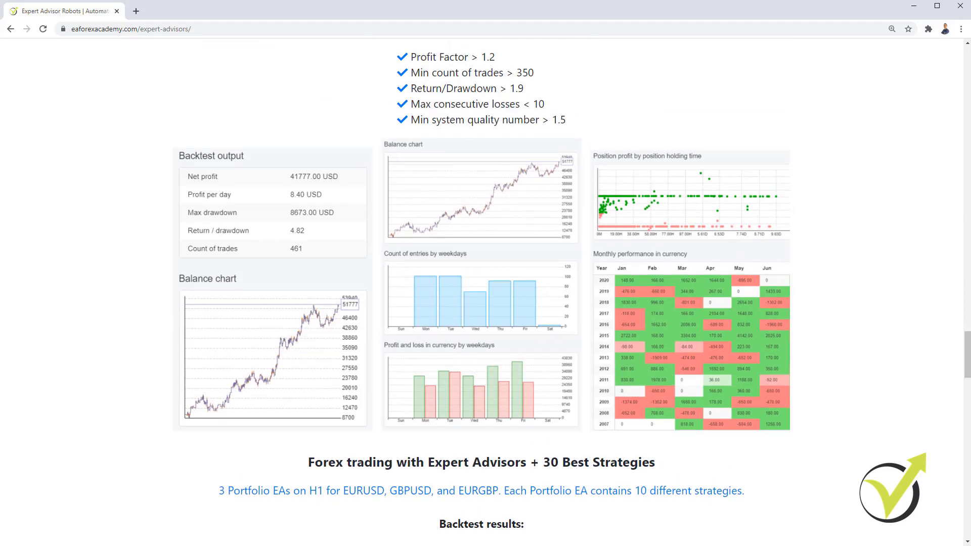
{"action": "scroll", "scroll_direction": "down", "scroll_amount": 3}
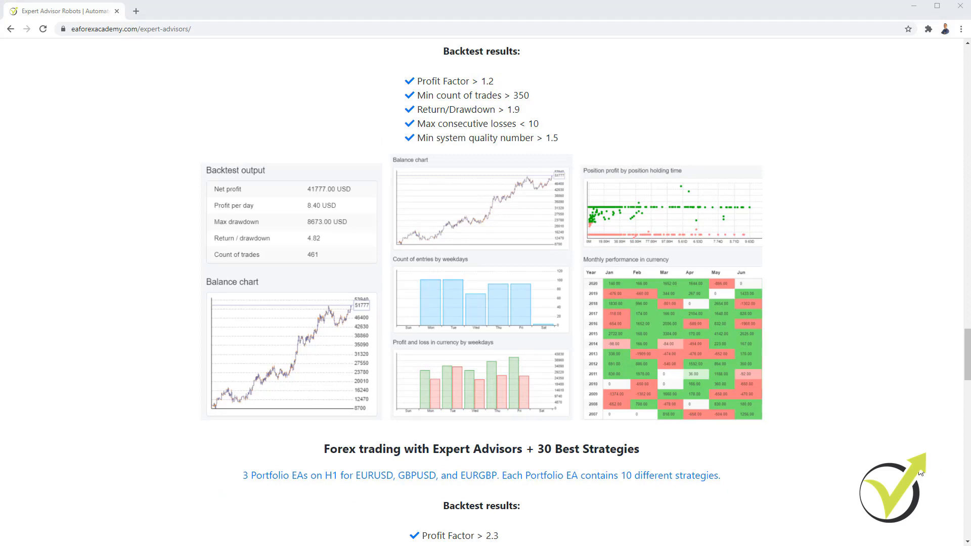
{"action": "mouse_move", "coordinate": [906, 473]}
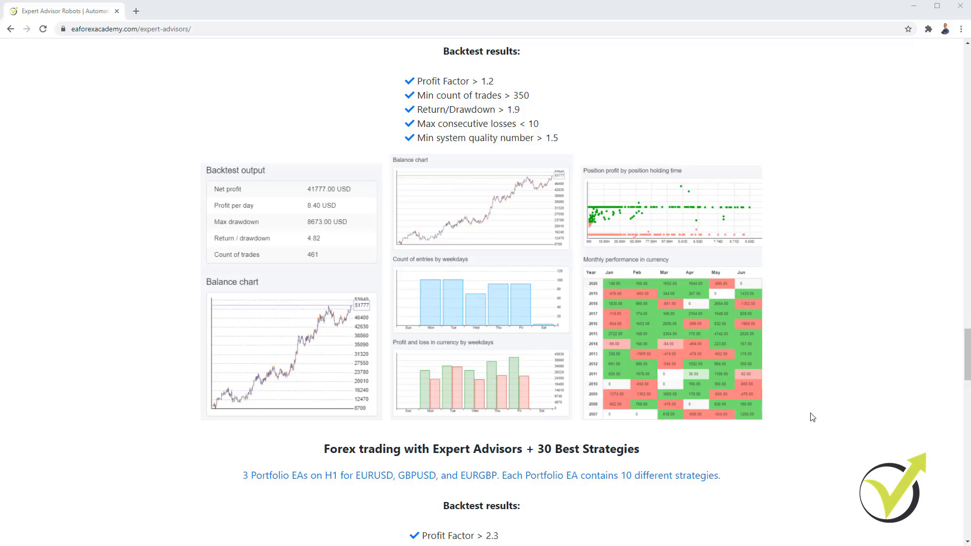
{"action": "scroll", "scroll_direction": "down", "scroll_amount": 3}
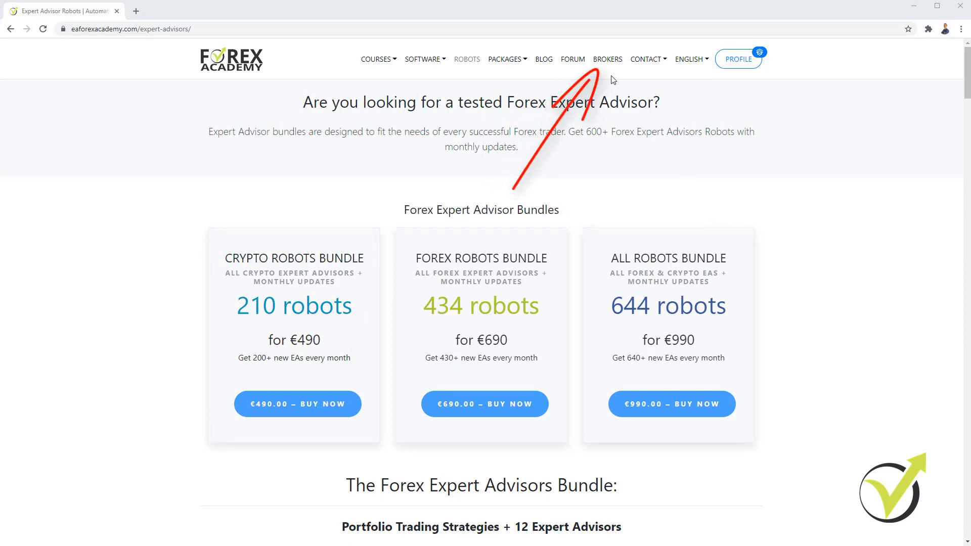
Step: Go to the BROKERS page and scroll to the table listing DukaScopy Europe and FXChoice
{"action": "left_click", "coordinate": [608, 59]}
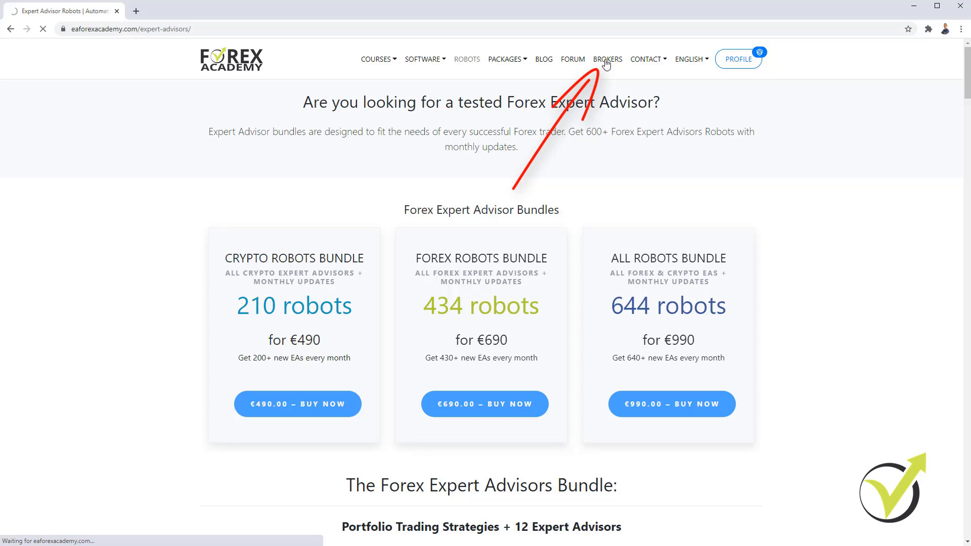
{"action": "left_click", "coordinate": [608, 59]}
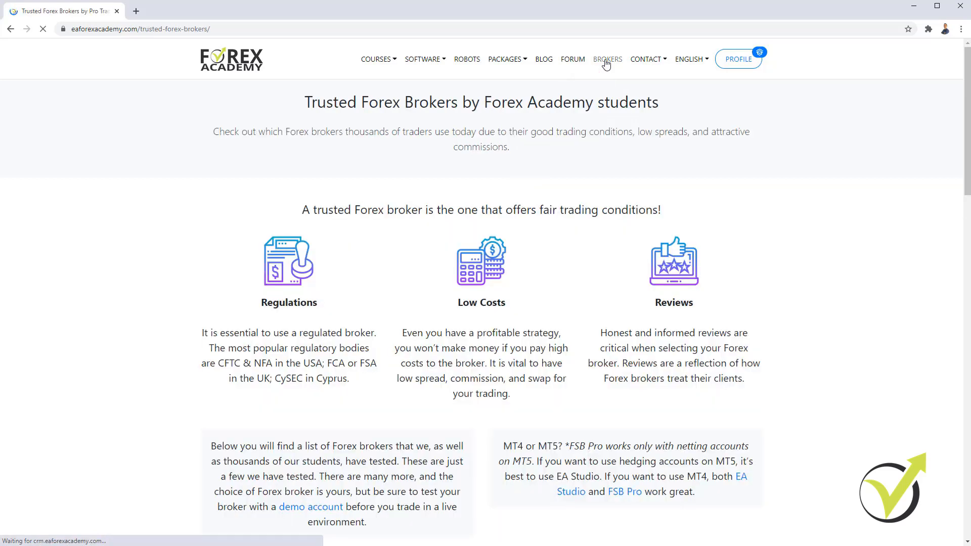
{"action": "left_click", "coordinate": [607, 59]}
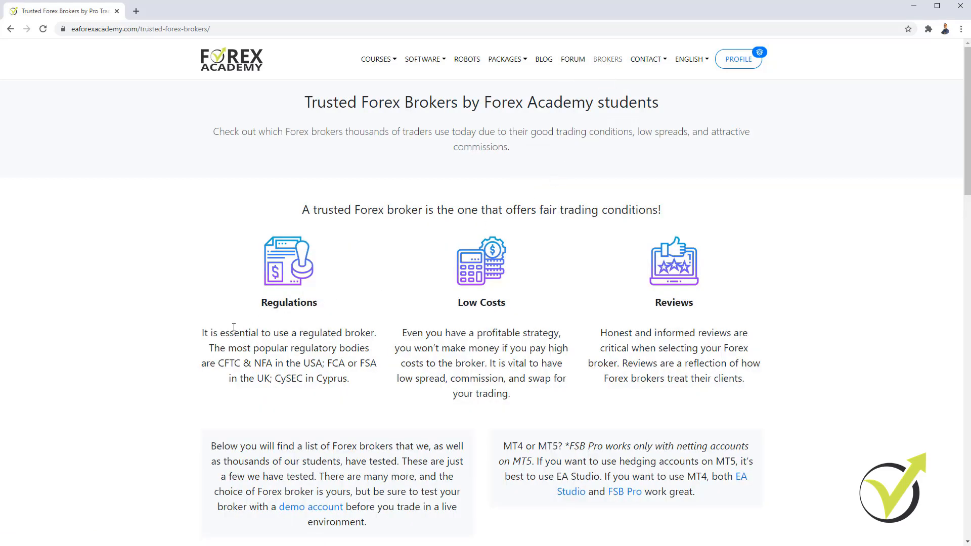
{"action": "scroll", "scroll_direction": "down", "scroll_amount": 3}
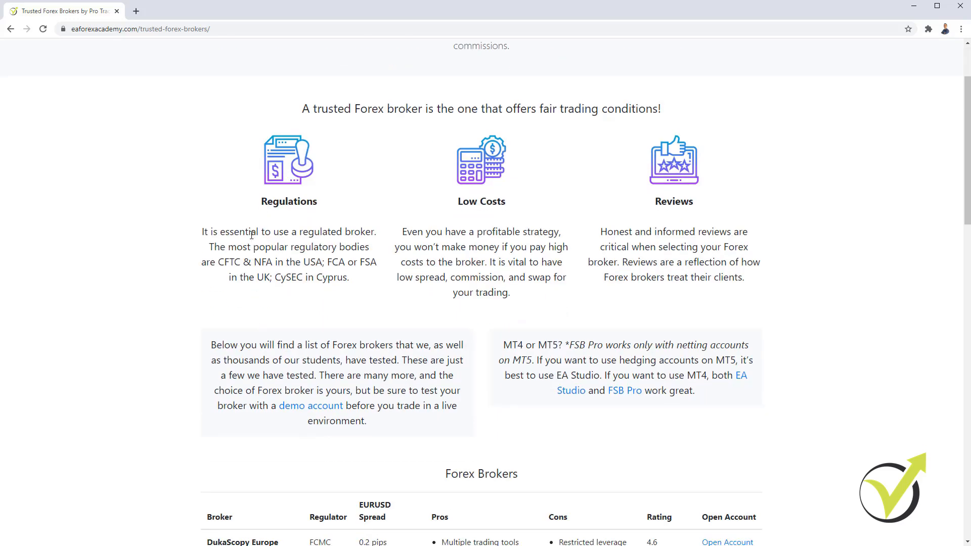
{"action": "mouse_move", "coordinate": [276, 217]}
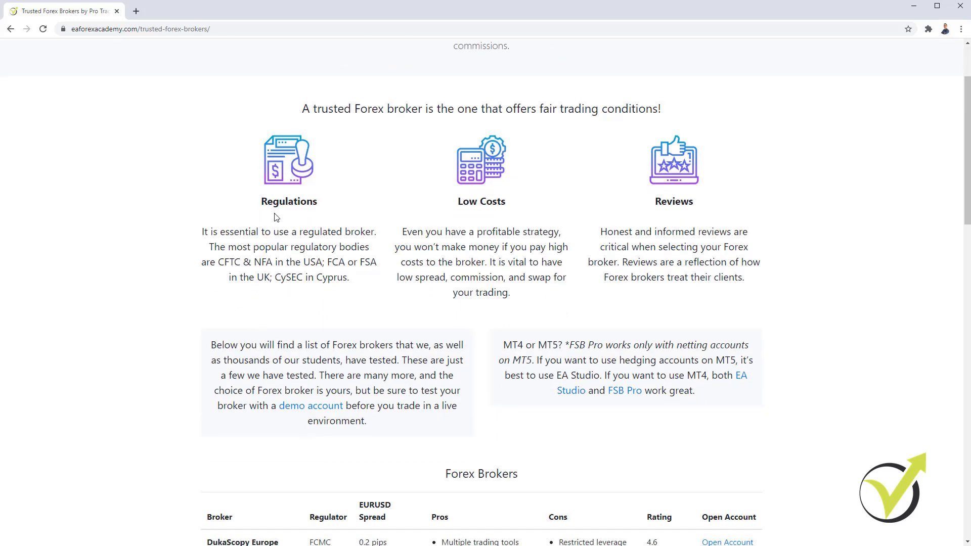
{"action": "mouse_move", "coordinate": [286, 218]}
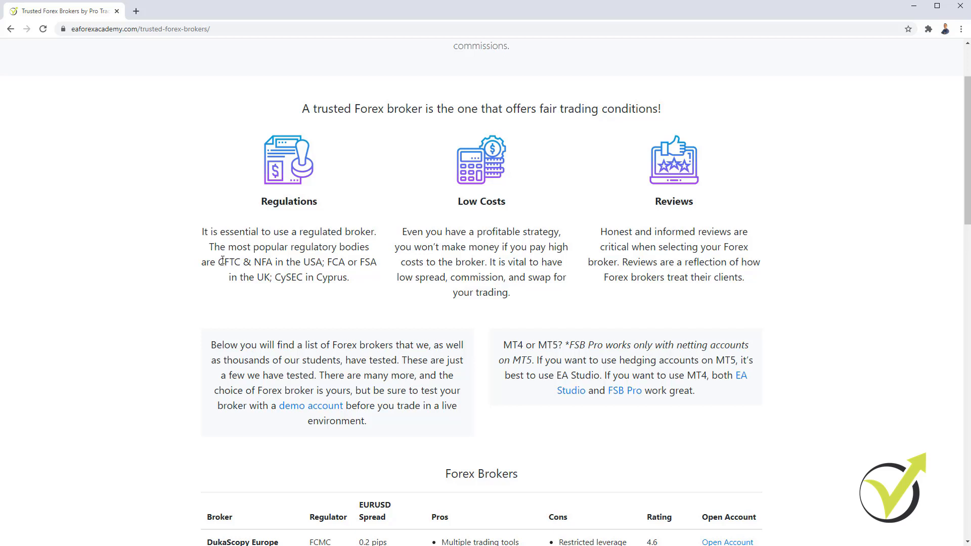
{"action": "left_click_drag", "start_coordinate": [189, 220], "coordinate": [391, 294]}
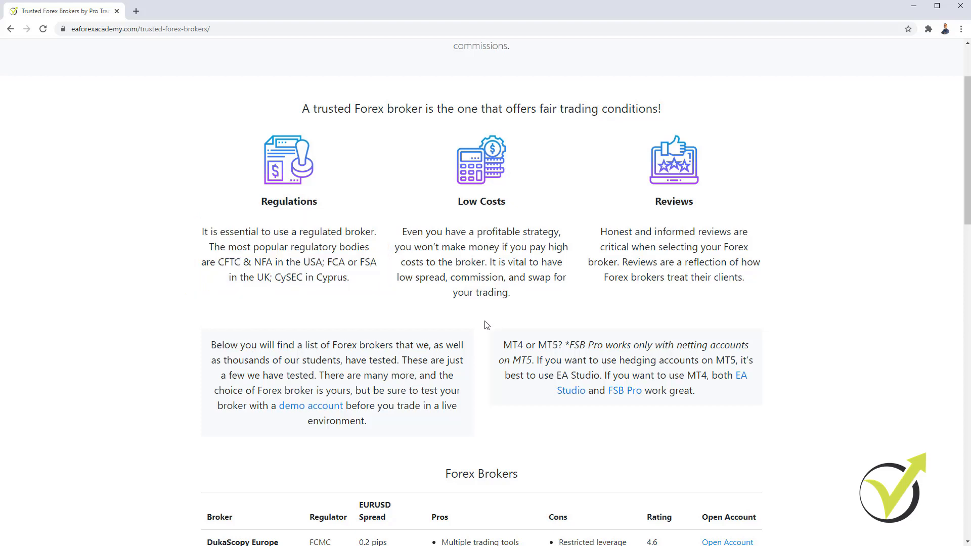
{"action": "scroll", "scroll_direction": "down", "scroll_amount": 3}
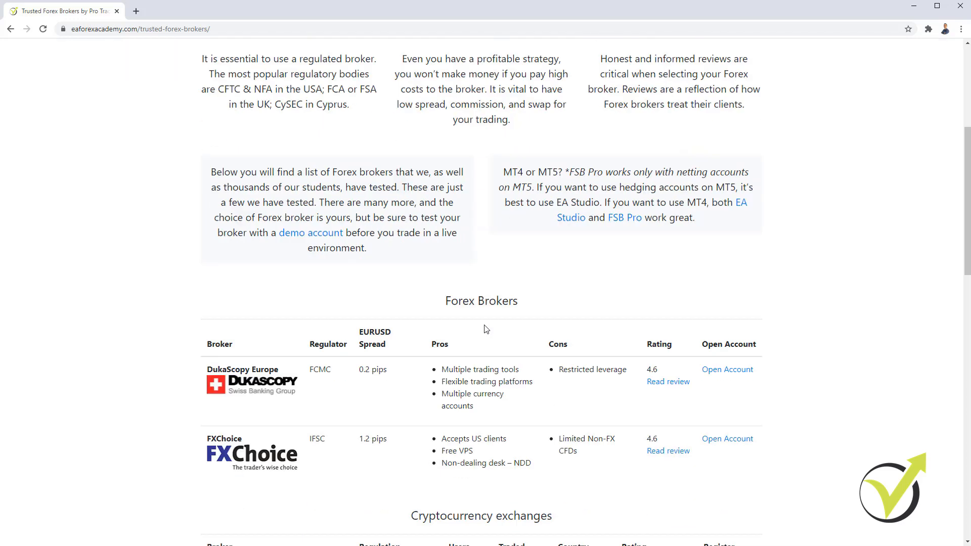
{"action": "scroll", "scroll_direction": "down", "scroll_amount": 3}
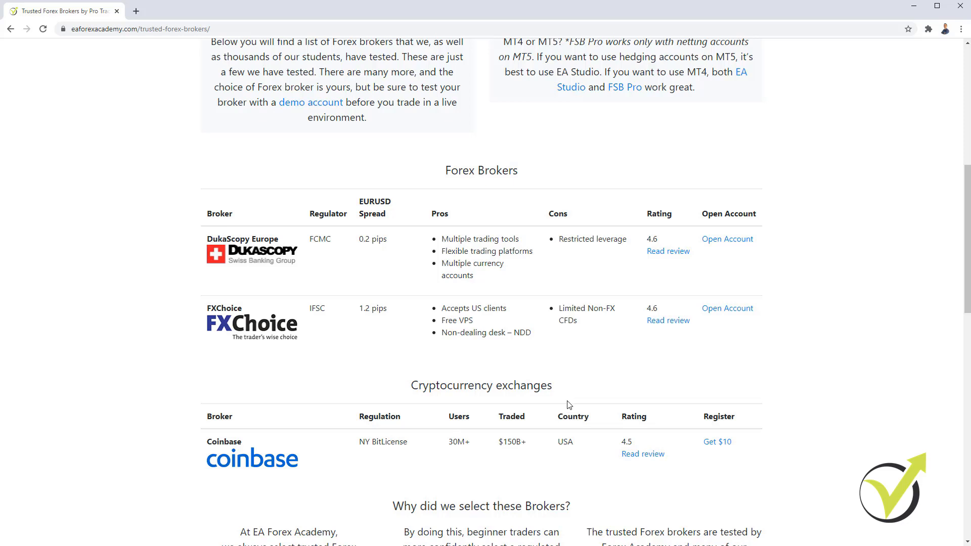
{"action": "mouse_move", "coordinate": [573, 388]}
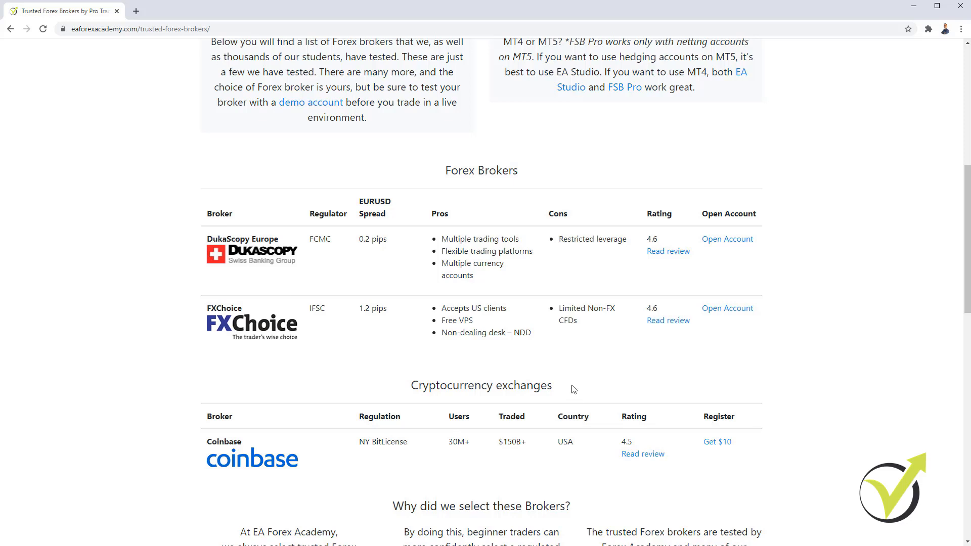
{"action": "mouse_move", "coordinate": [559, 370]}
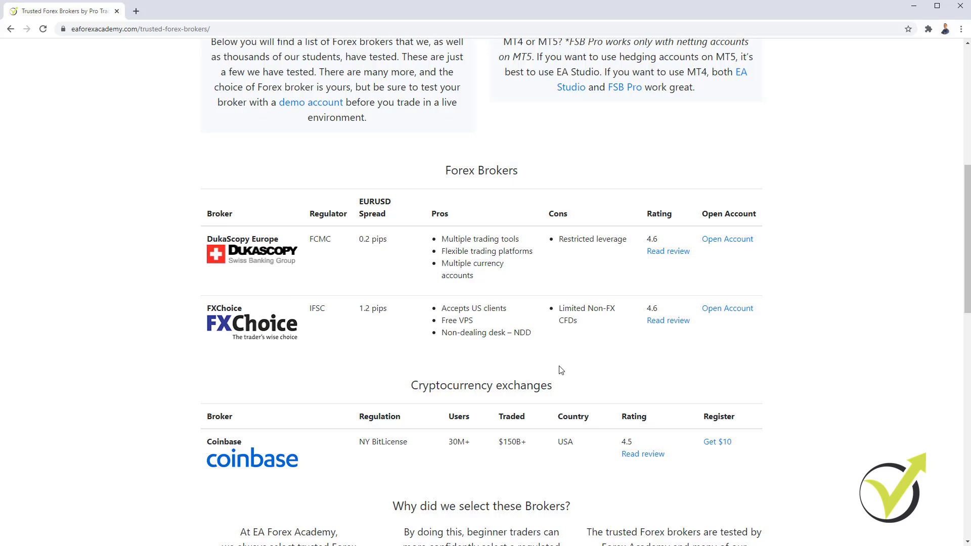
{"action": "mouse_move", "coordinate": [552, 374]}
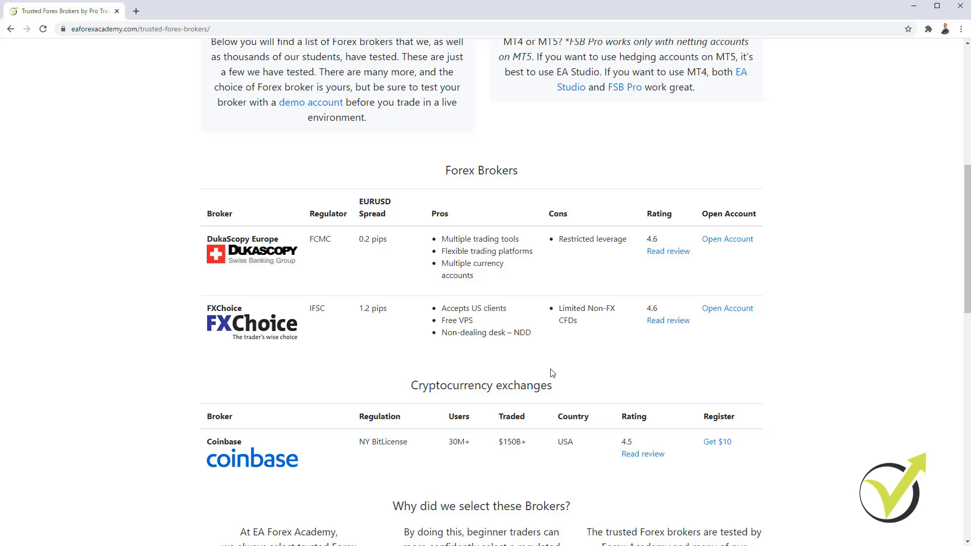
{"action": "mouse_move", "coordinate": [540, 377]}
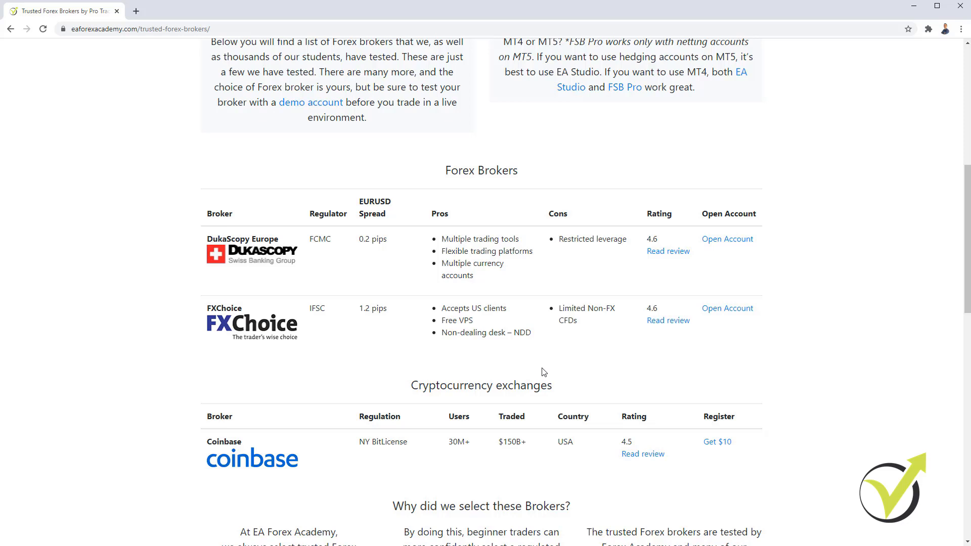
{"action": "mouse_move", "coordinate": [529, 380]}
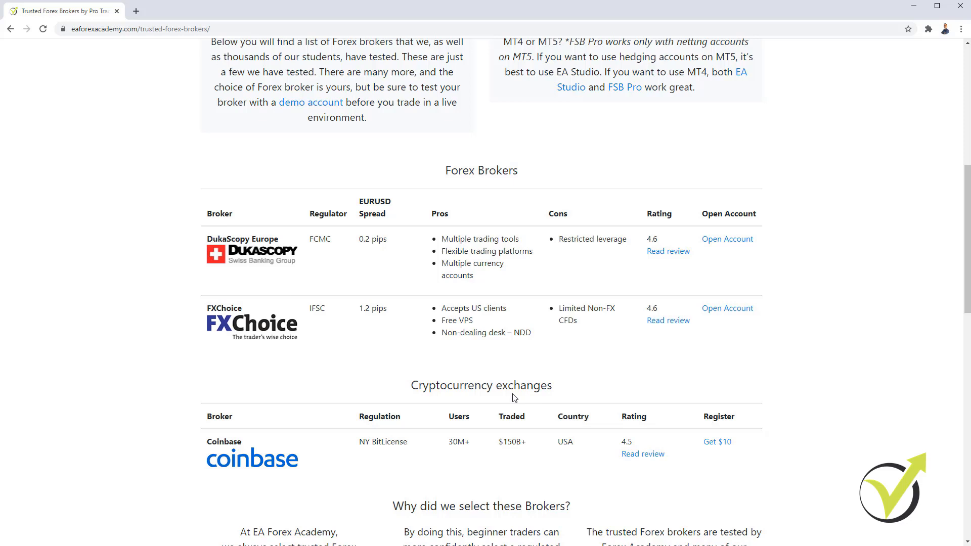
{"action": "mouse_move", "coordinate": [512, 401]}
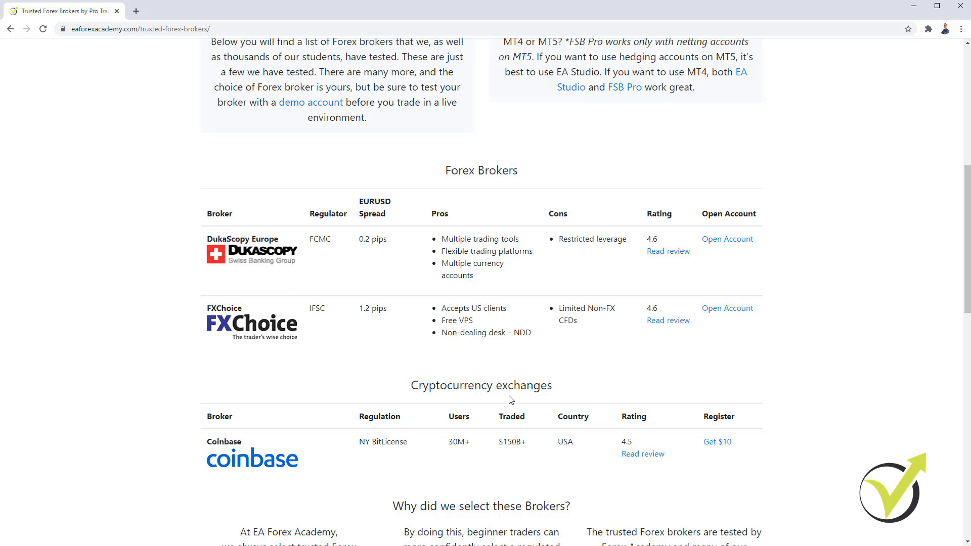
{"action": "mouse_move", "coordinate": [507, 405]}
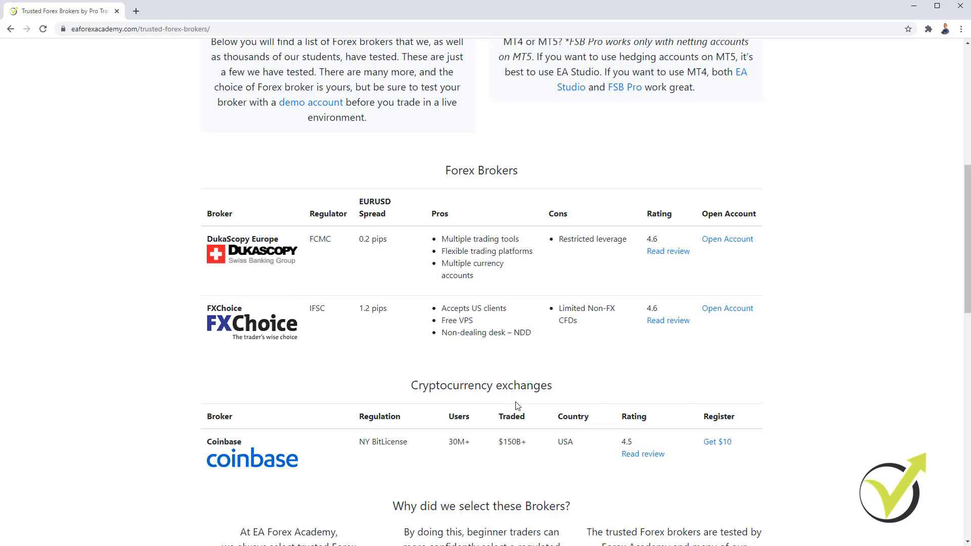
{"action": "mouse_move", "coordinate": [512, 408]}
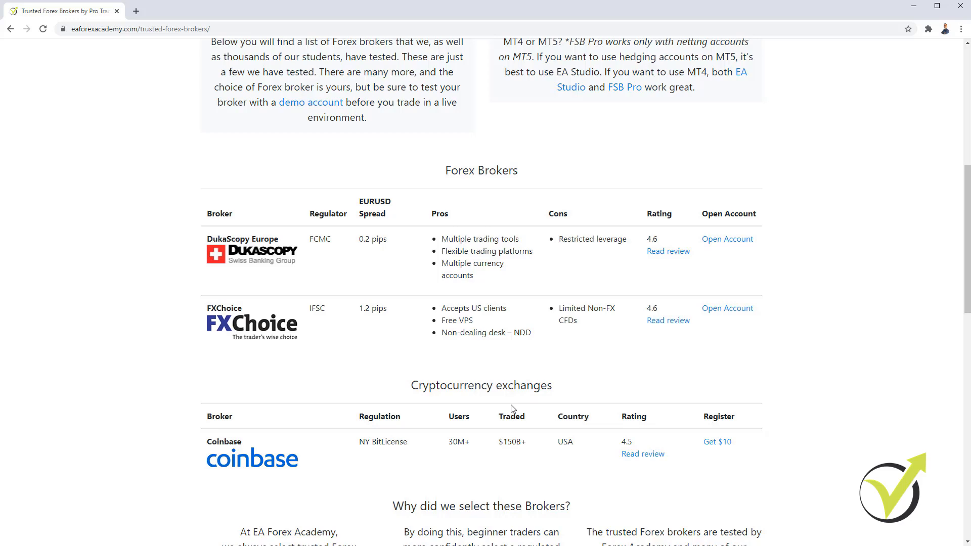
{"action": "scroll", "scroll_direction": "down", "scroll_amount": 3}
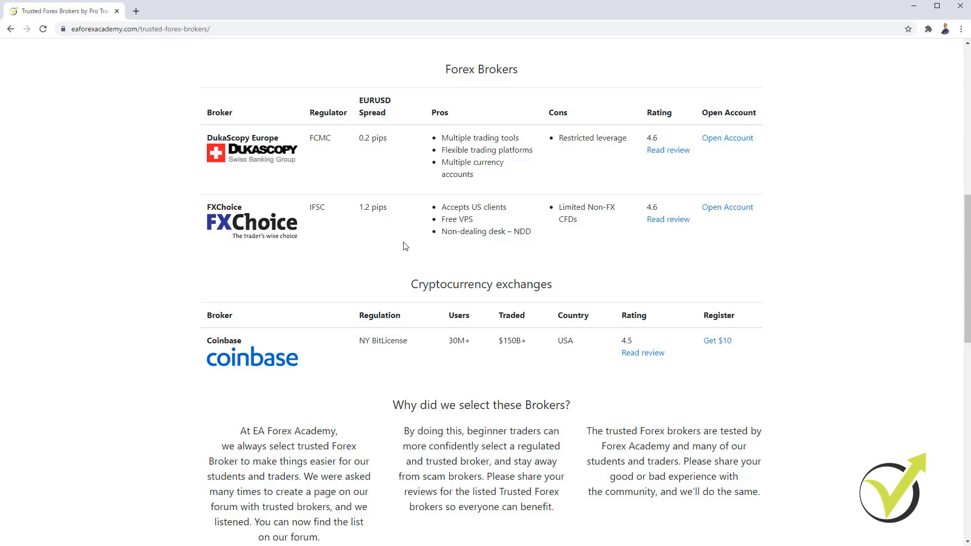
{"action": "mouse_move", "coordinate": [488, 259]}
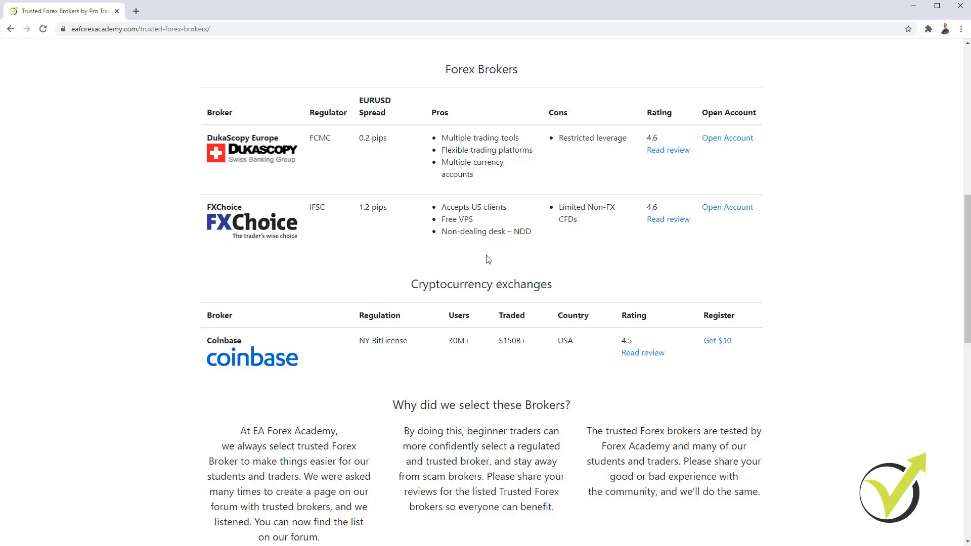
{"action": "mouse_move", "coordinate": [403, 249]}
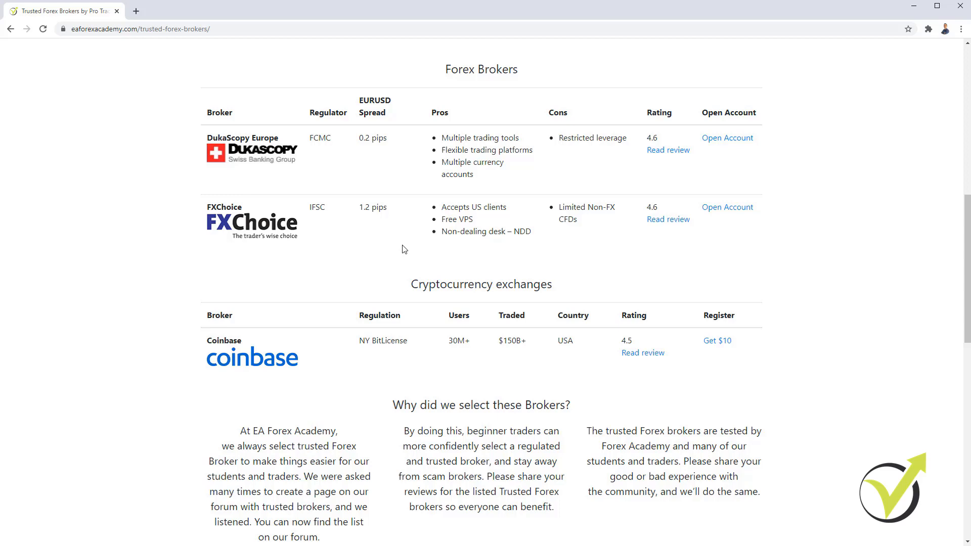
{"action": "mouse_move", "coordinate": [413, 241]}
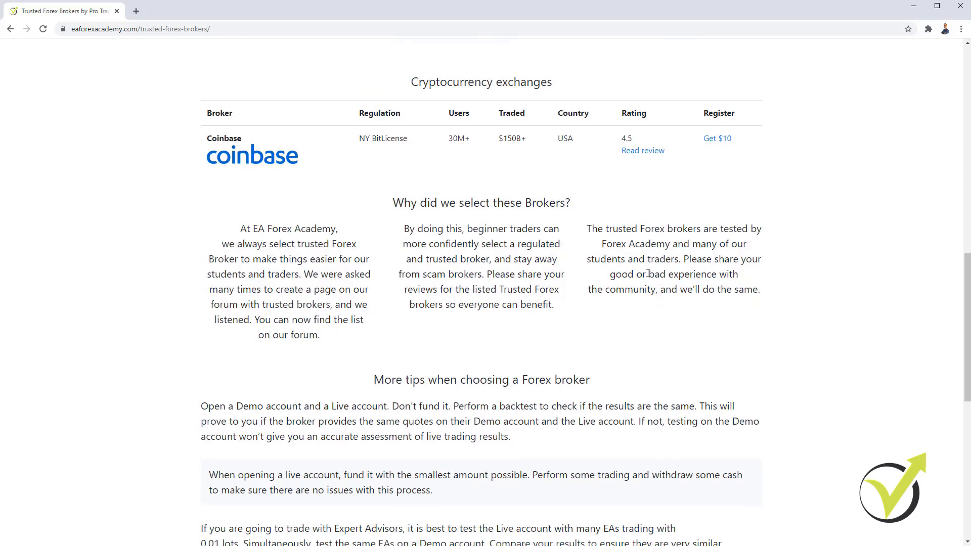
{"action": "scroll", "scroll_direction": "down", "scroll_amount": 3}
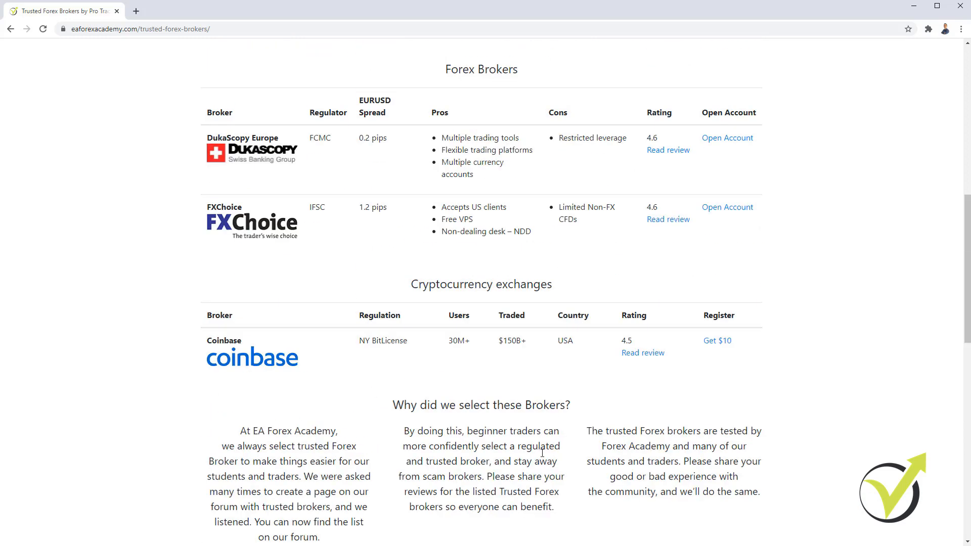
{"action": "scroll", "scroll_direction": "up", "scroll_amount": 3}
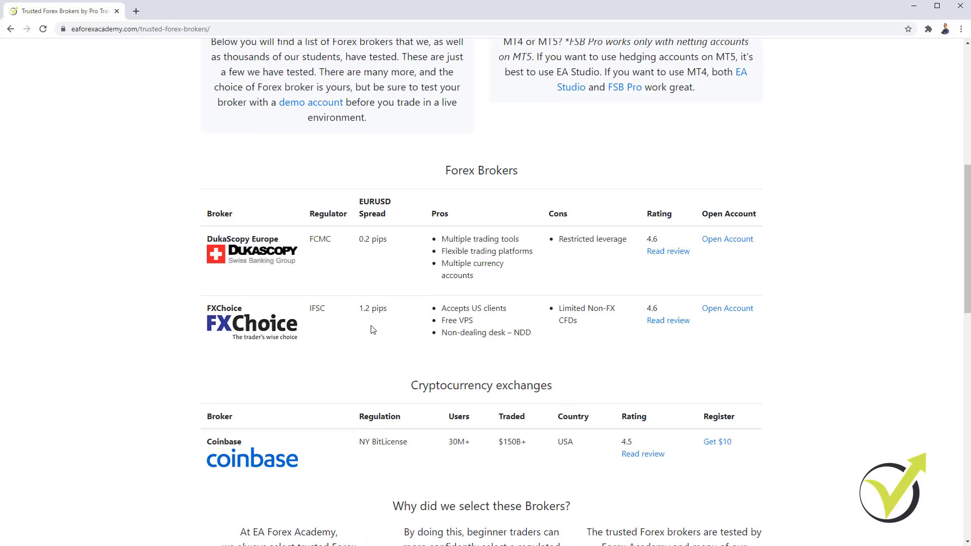
{"action": "mouse_move", "coordinate": [364, 321]}
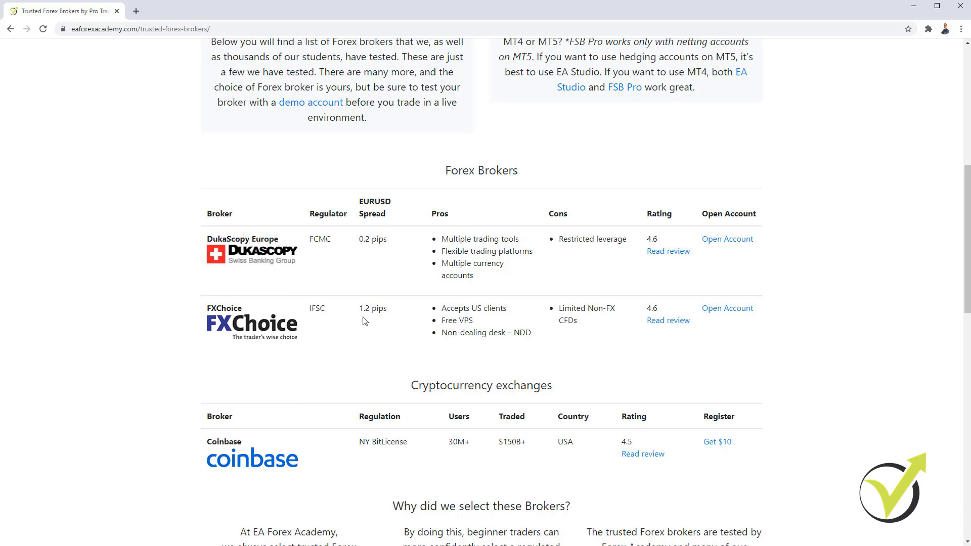
{"action": "mouse_move", "coordinate": [715, 231]}
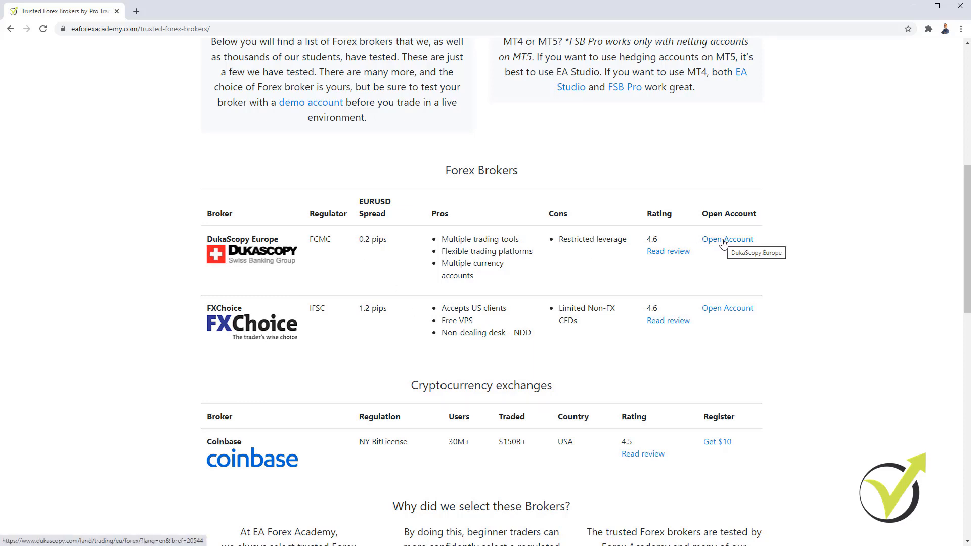
Step: Request a DukaScopy Europe demo account with MT4 selected and JForex unticked
{"action": "left_click", "coordinate": [727, 238]}
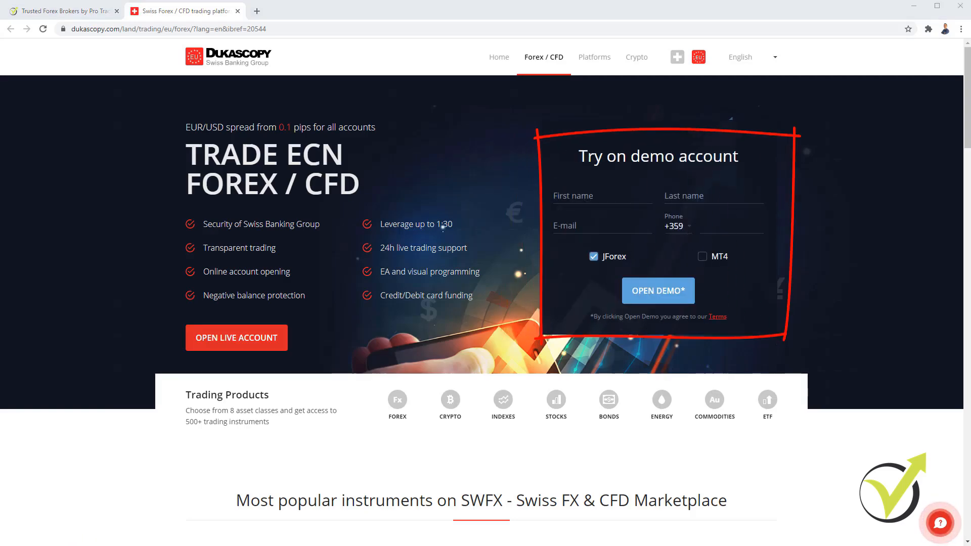
{"action": "mouse_move", "coordinate": [592, 172]}
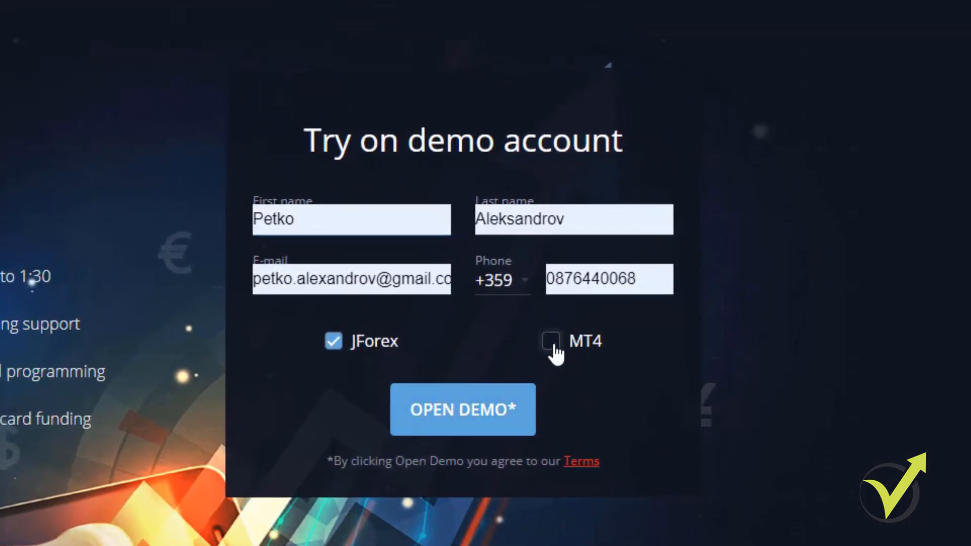
{"action": "left_click", "coordinate": [550, 341]}
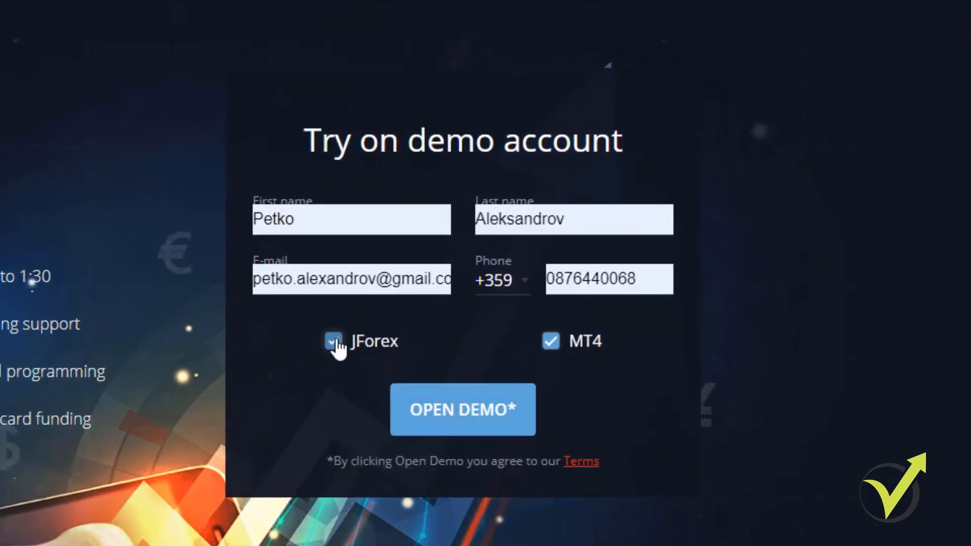
{"action": "left_click", "coordinate": [333, 341]}
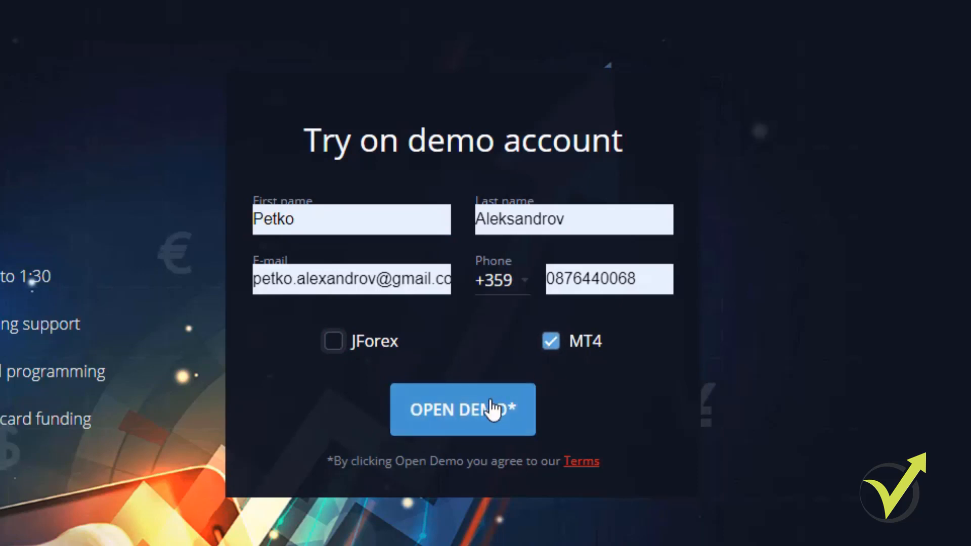
{"action": "left_click", "coordinate": [462, 409]}
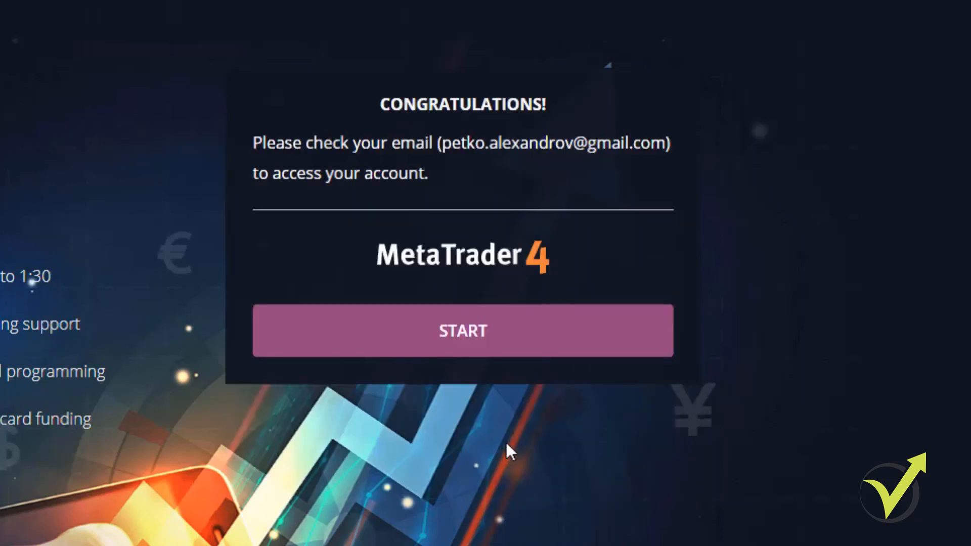
{"action": "mouse_move", "coordinate": [408, 231]}
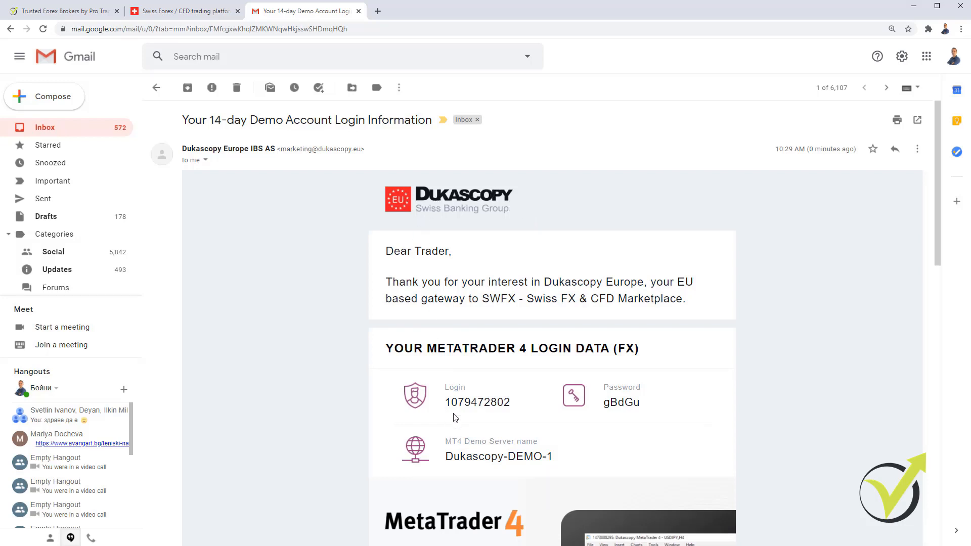
{"action": "mouse_move", "coordinate": [607, 419]}
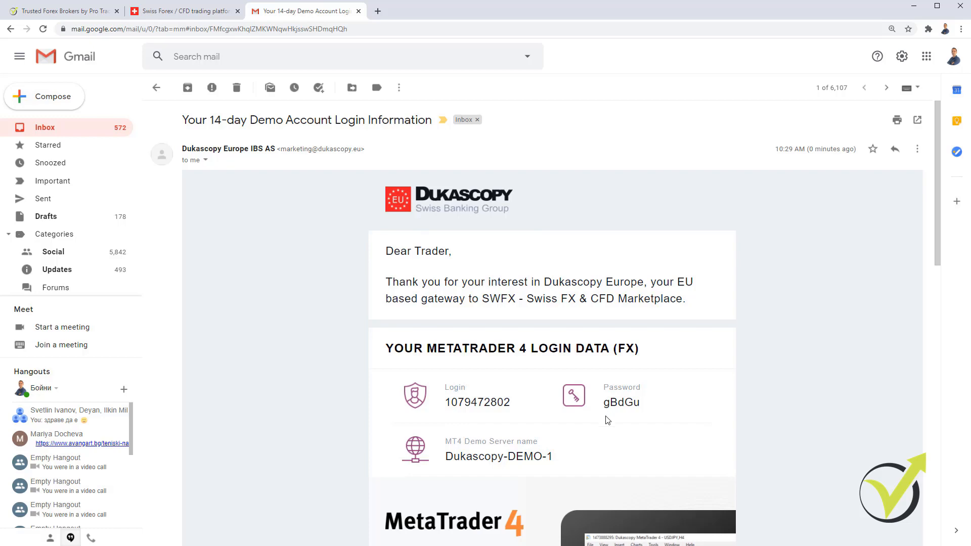
Step: Follow the Dukascopy demo email's link to the MetaTrader 4 installation page and start the download
{"action": "scroll", "scroll_direction": "down", "scroll_amount": 3}
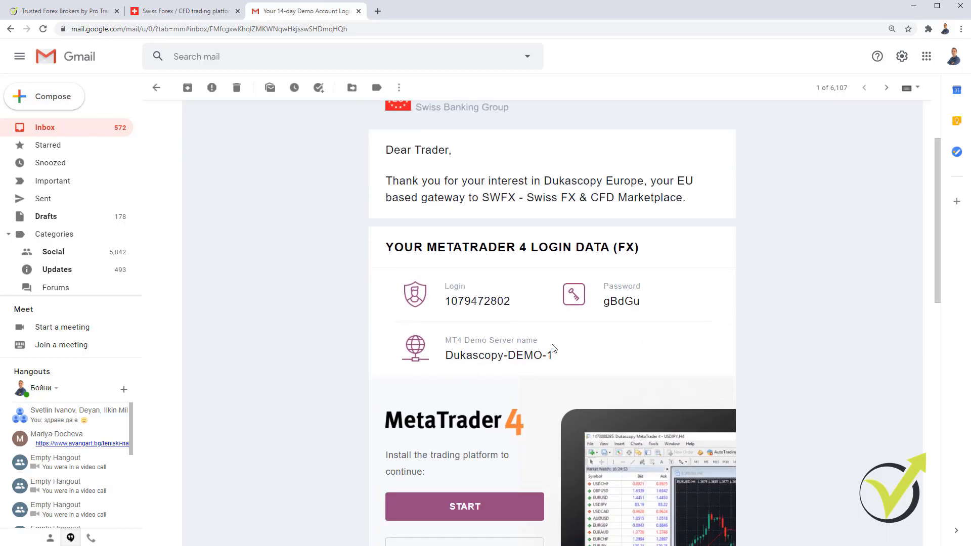
{"action": "scroll", "scroll_direction": "down", "scroll_amount": 3}
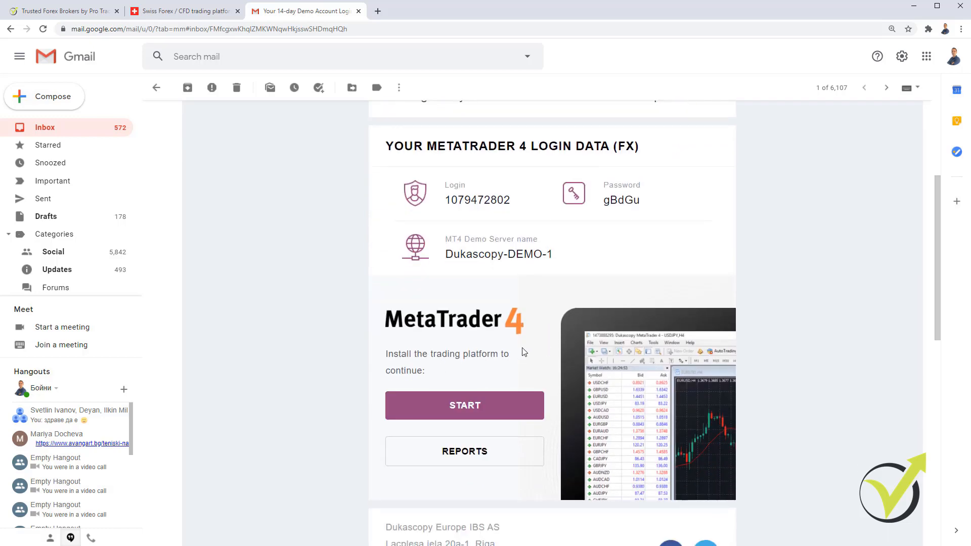
{"action": "left_click", "coordinate": [465, 404]}
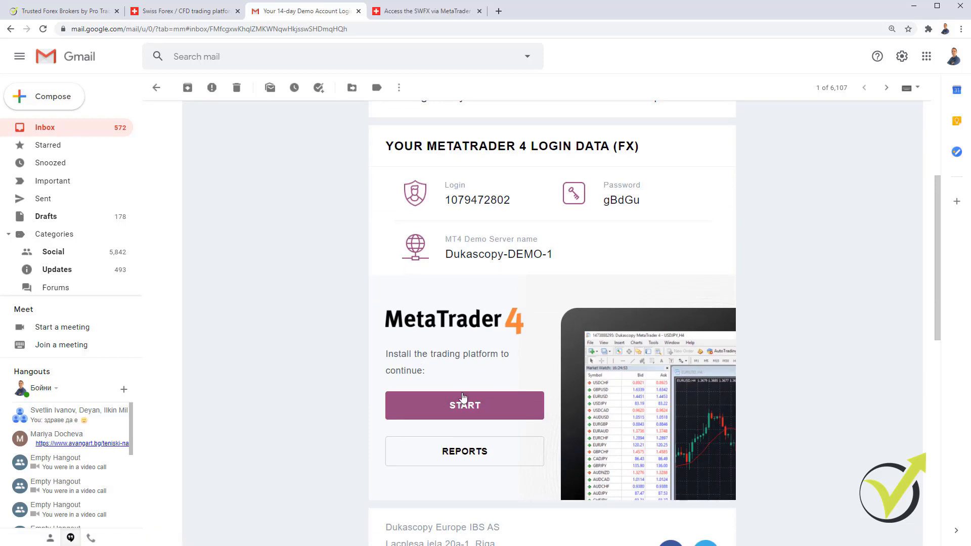
{"action": "mouse_move", "coordinate": [503, 310]}
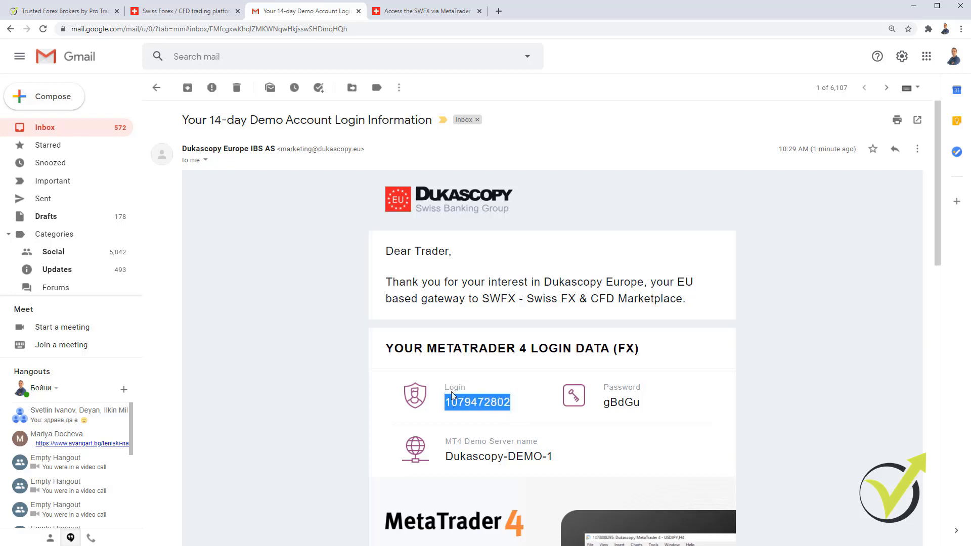
{"action": "mouse_move", "coordinate": [502, 395]}
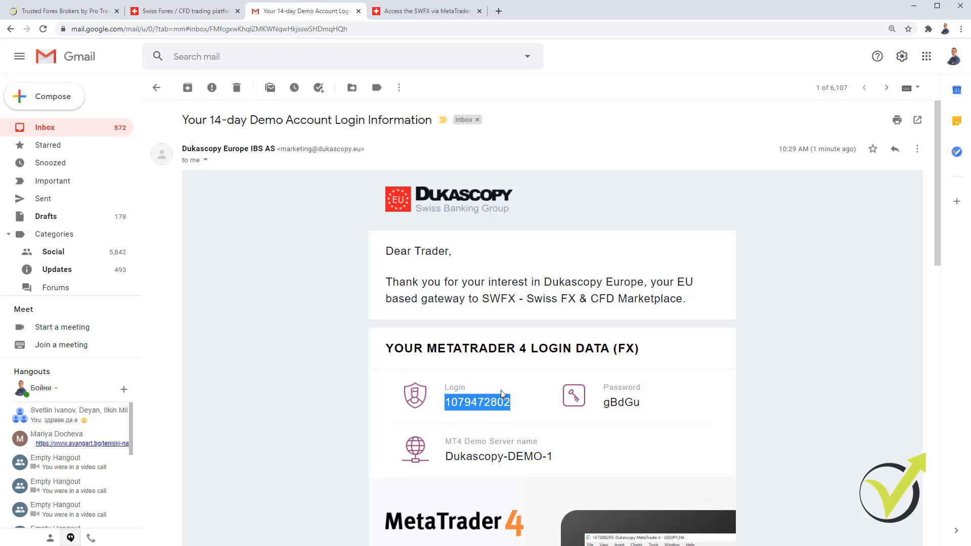
{"action": "scroll", "scroll_direction": "down", "scroll_amount": 3}
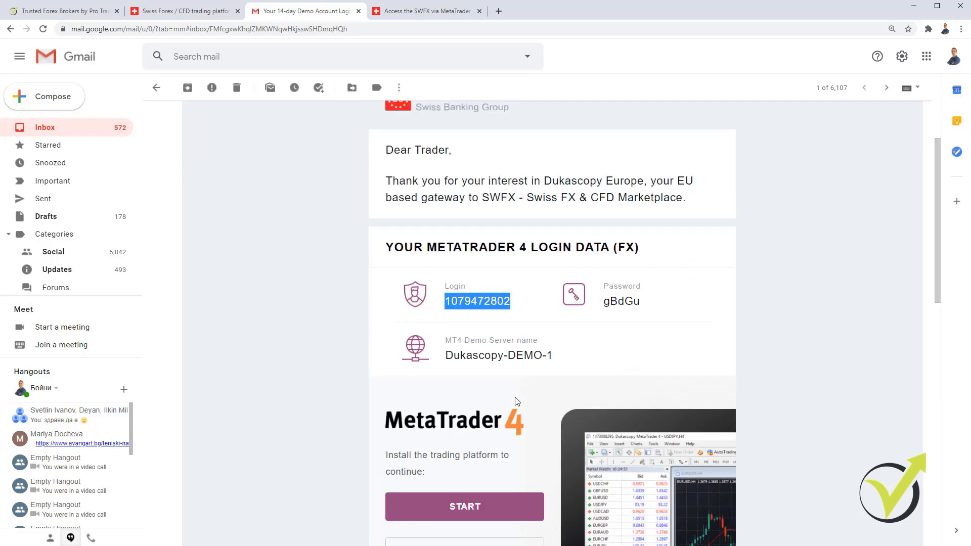
{"action": "scroll", "scroll_direction": "down", "scroll_amount": 3}
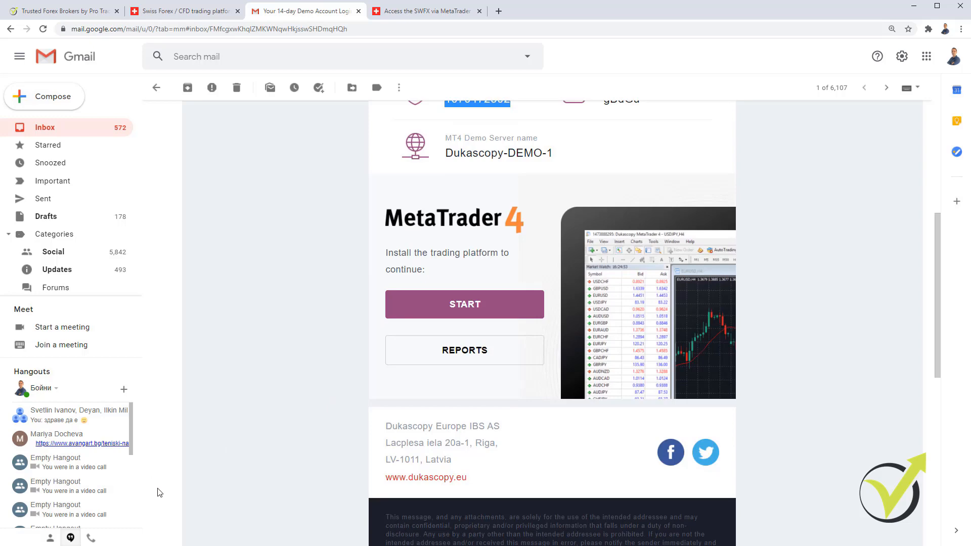
{"action": "left_click", "coordinate": [464, 304]}
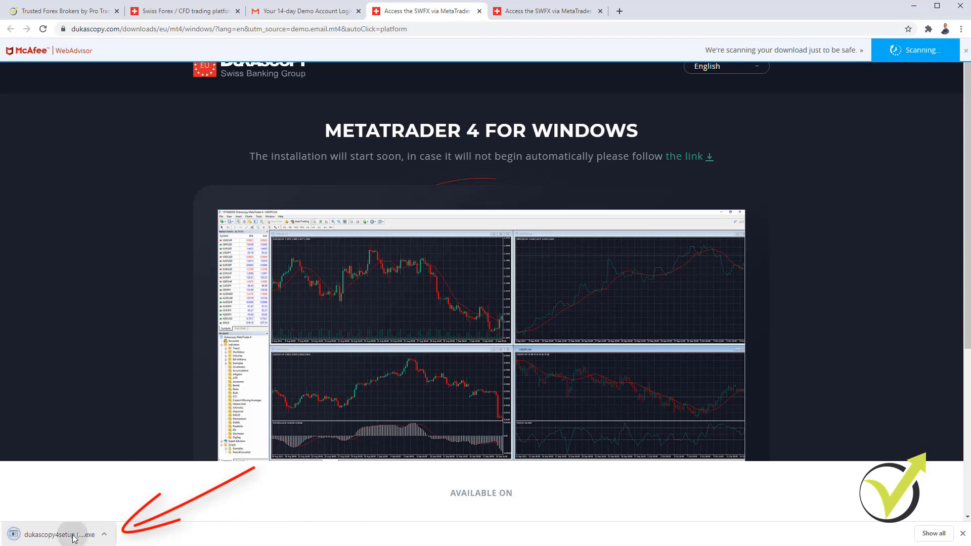
Step: Launch the downloaded dukascopy4setup.exe installer to reach the license agreement
{"action": "left_click", "coordinate": [59, 534]}
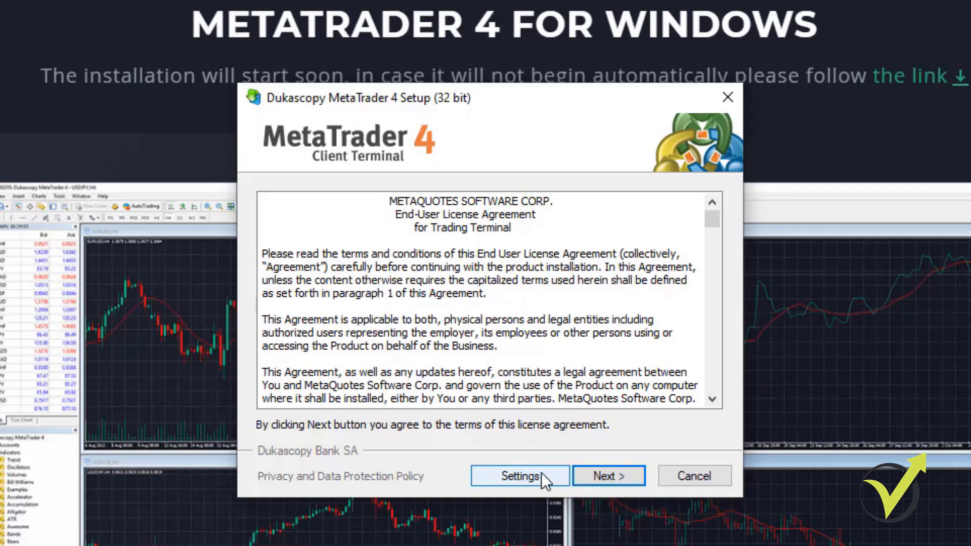
{"action": "mouse_move", "coordinate": [555, 468]}
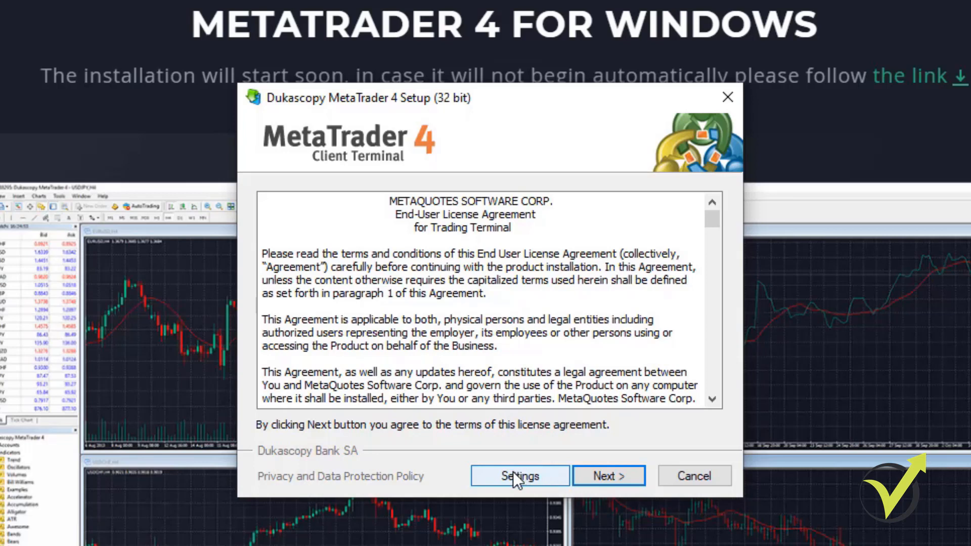
{"action": "mouse_move", "coordinate": [513, 482]}
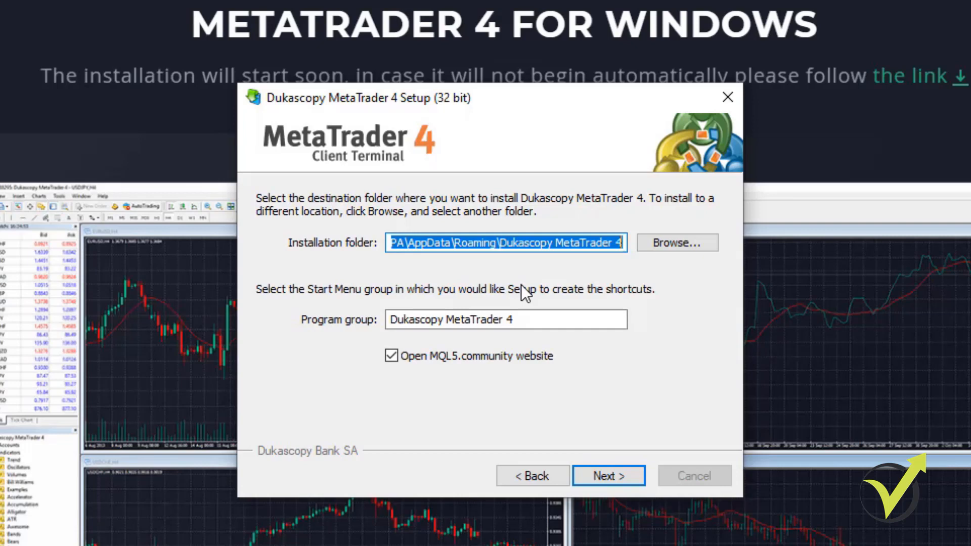
{"action": "mouse_move", "coordinate": [385, 265]}
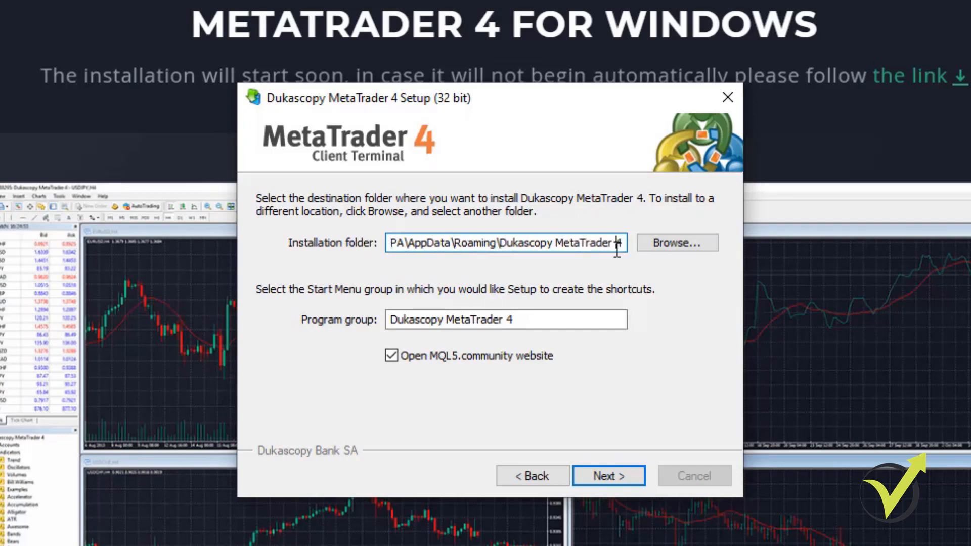
{"action": "mouse_move", "coordinate": [513, 244]}
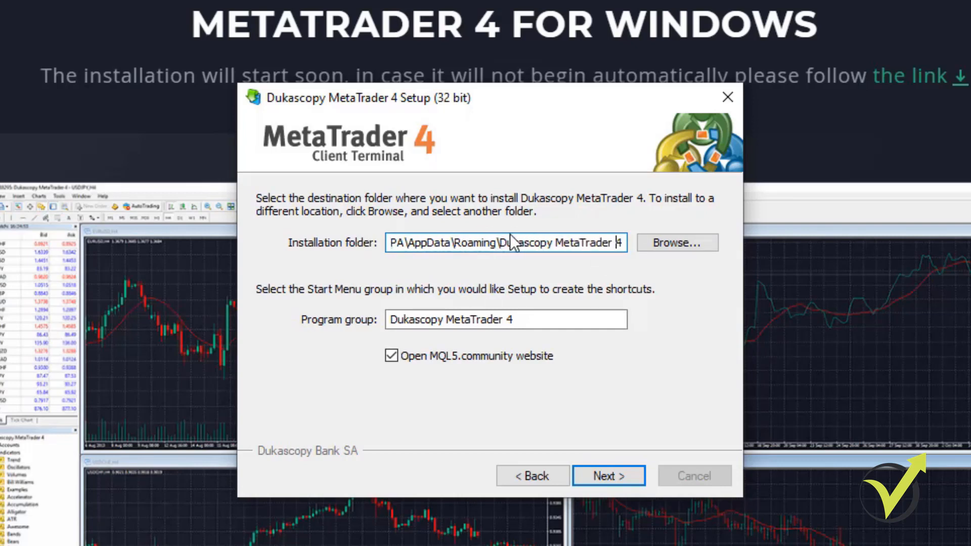
Step: Install MetaTrader 4 into a folder renamed to end with 'Dukascopy 12 EAS' and finish the installer
{"action": "double_click", "coordinate": [589, 242]}
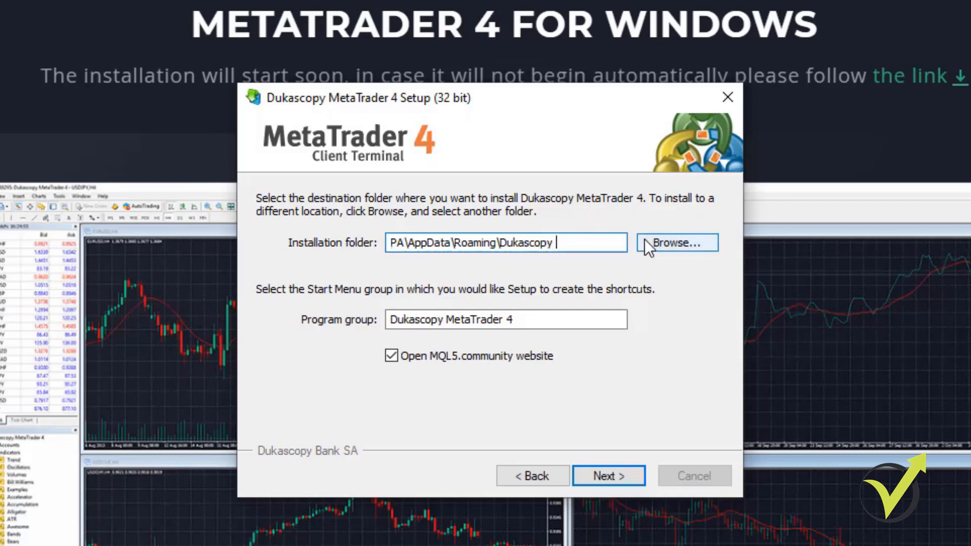
{"action": "type", "text": "12EA"}
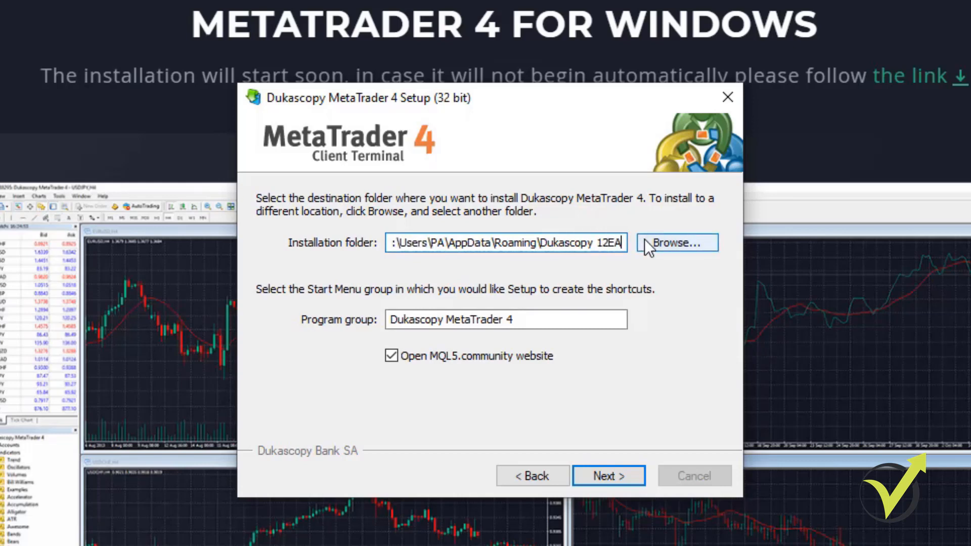
{"action": "type", "text": "S"}
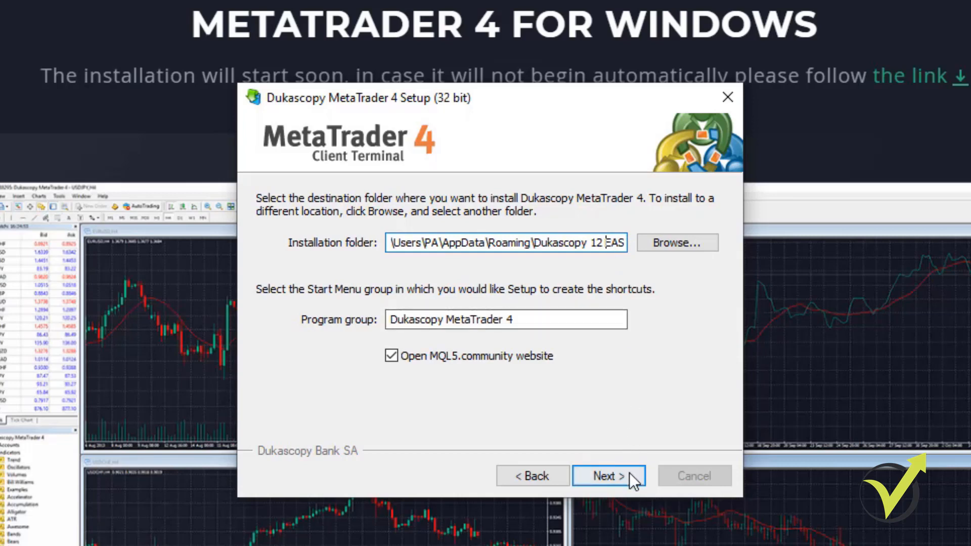
{"action": "left_click", "coordinate": [608, 476]}
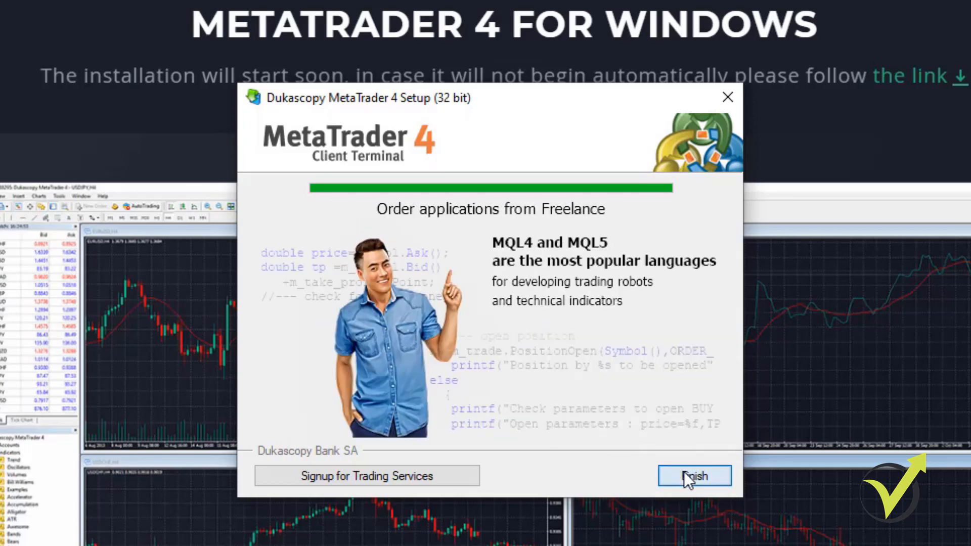
{"action": "left_click", "coordinate": [694, 477]}
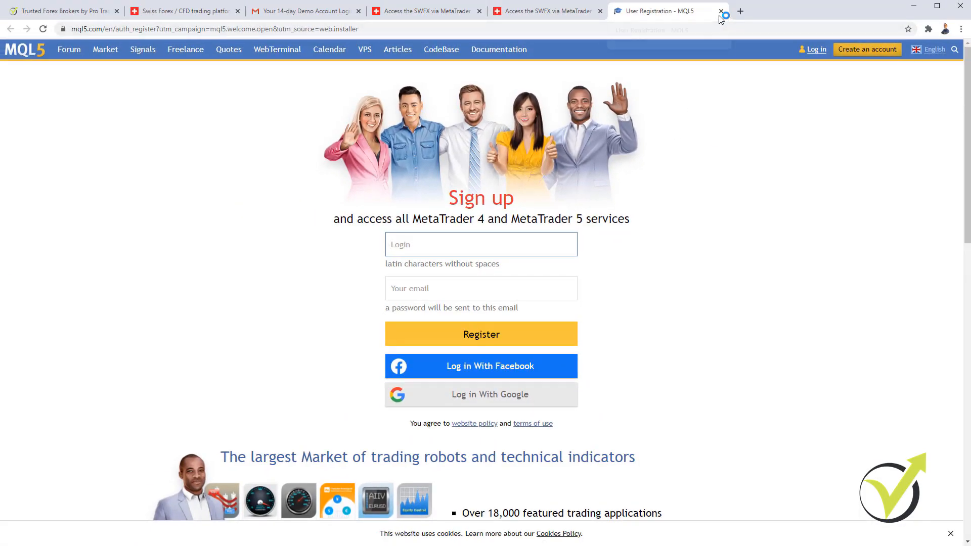
{"action": "mouse_move", "coordinate": [665, 10]}
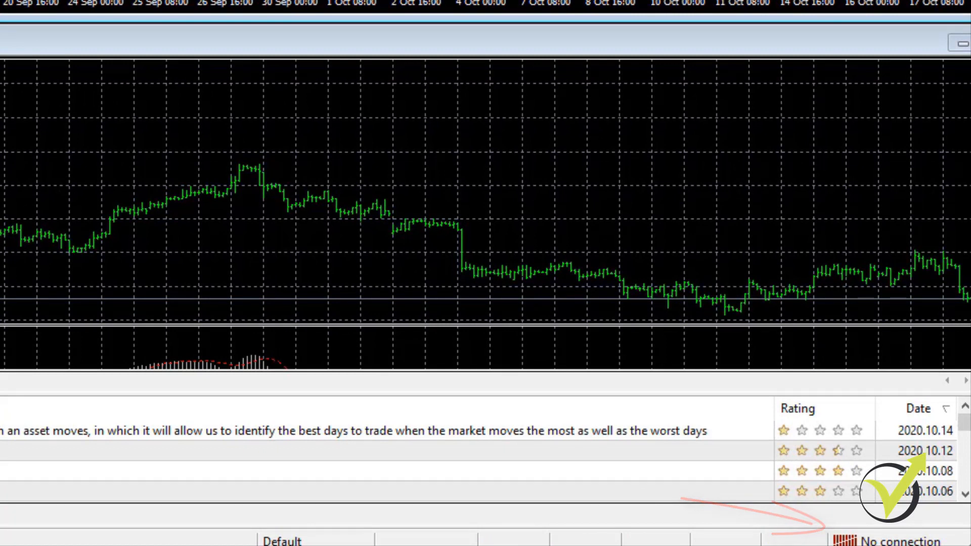
Step: Bring up the trade account login form from the unconnected terminal
{"action": "left_click", "coordinate": [6, 19]}
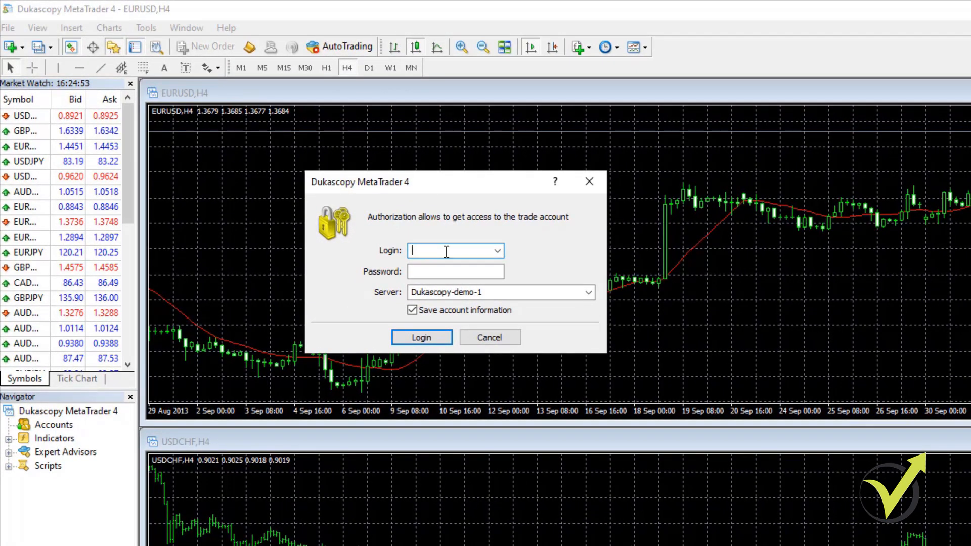
Step: Log in to the Dukascopy-demo-1 server with the pasted login number and demo password
{"action": "left_click", "coordinate": [455, 271]}
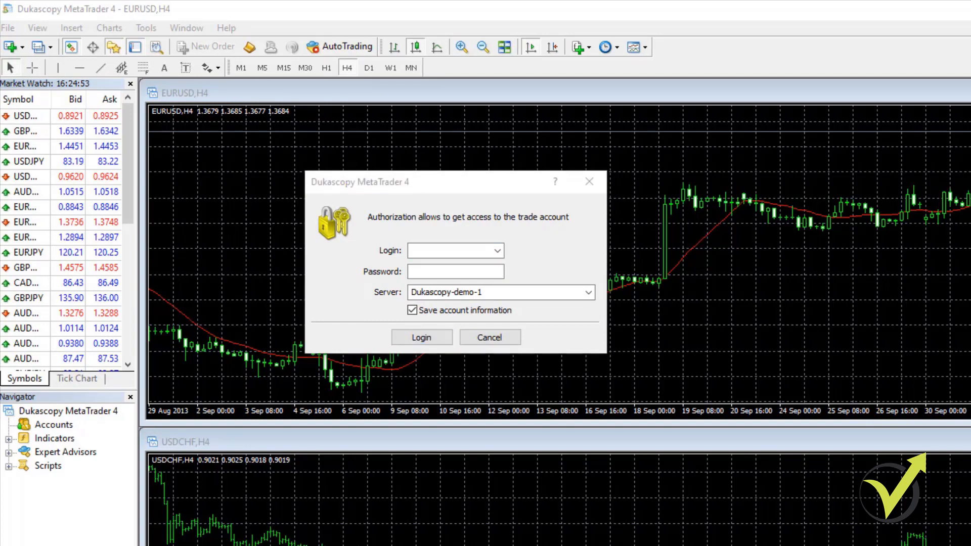
{"action": "right_click", "coordinate": [453, 250]}
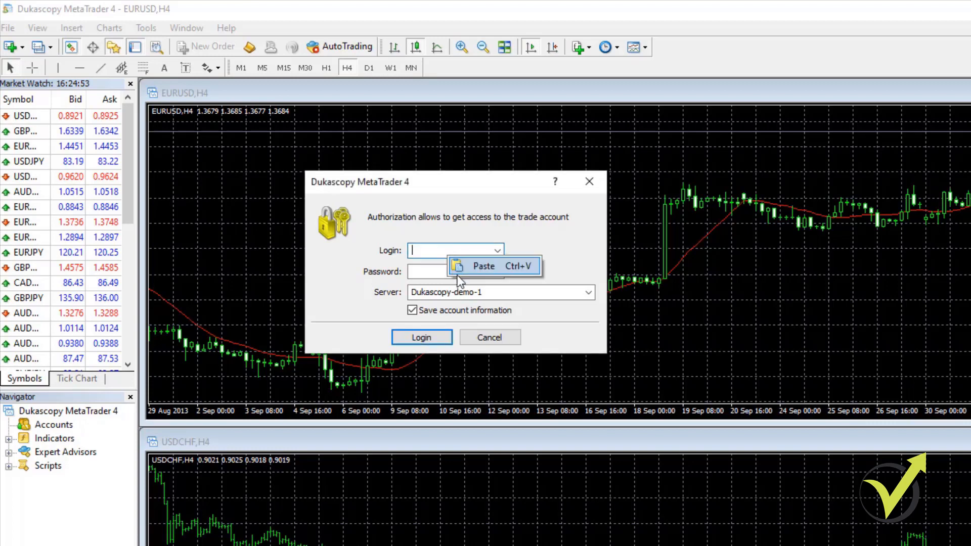
{"action": "left_click", "coordinate": [484, 266]}
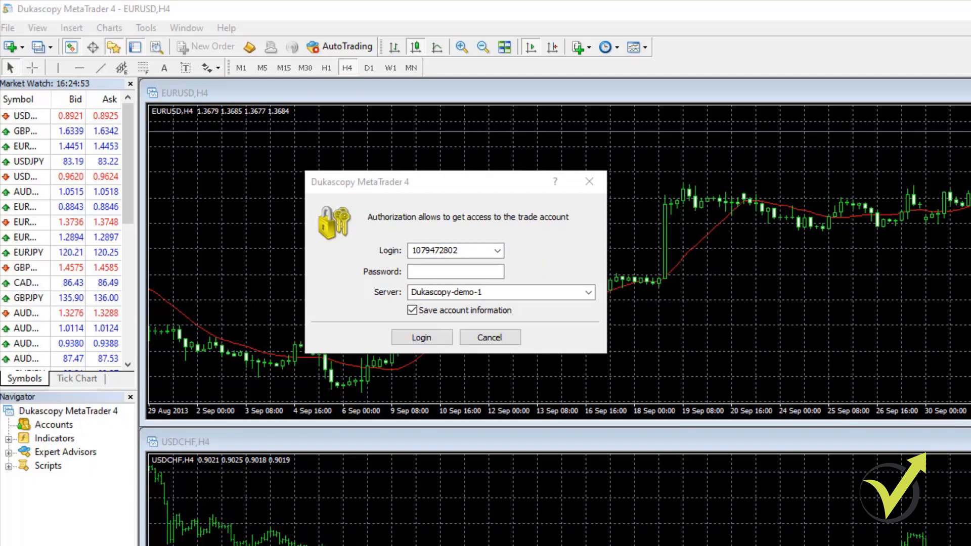
{"action": "left_click", "coordinate": [455, 271]}
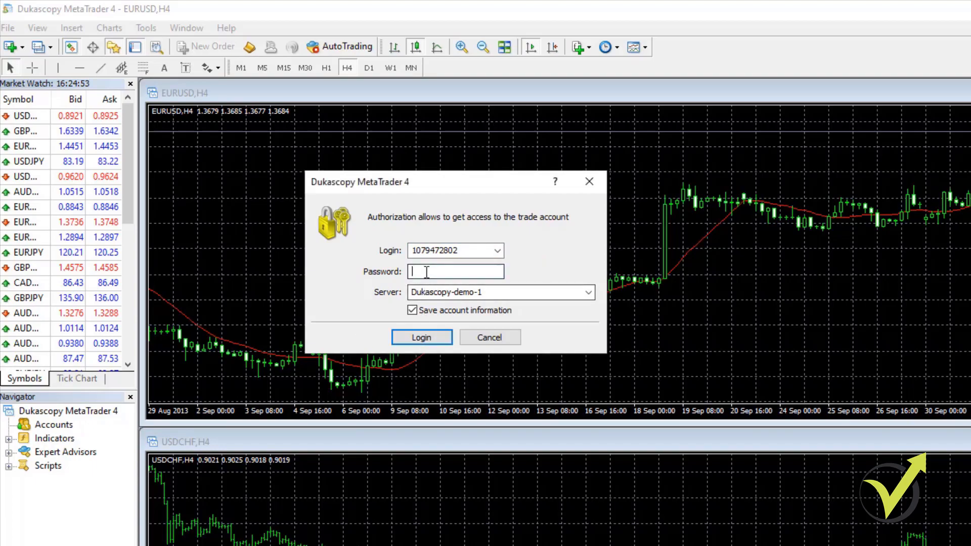
{"action": "left_click", "coordinate": [422, 337]}
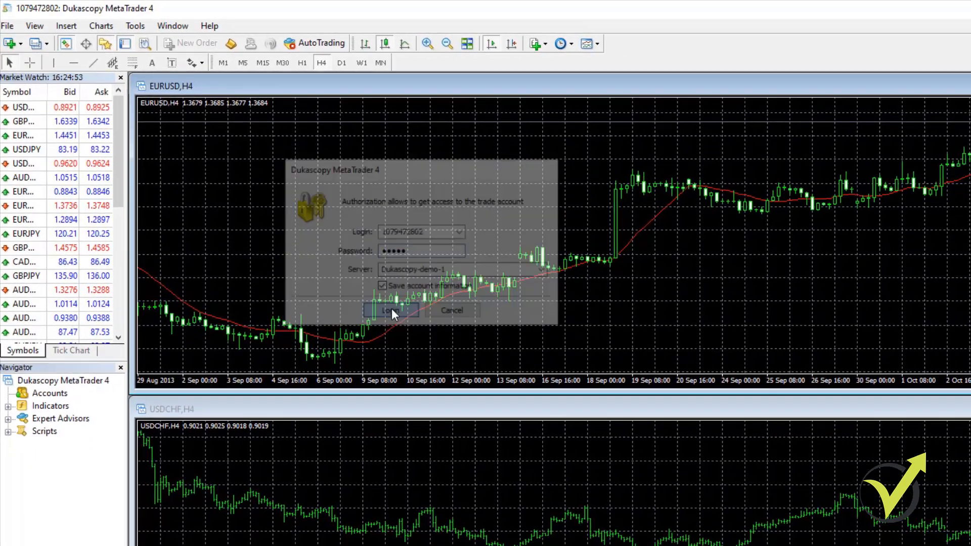
{"action": "left_click", "coordinate": [391, 311]}
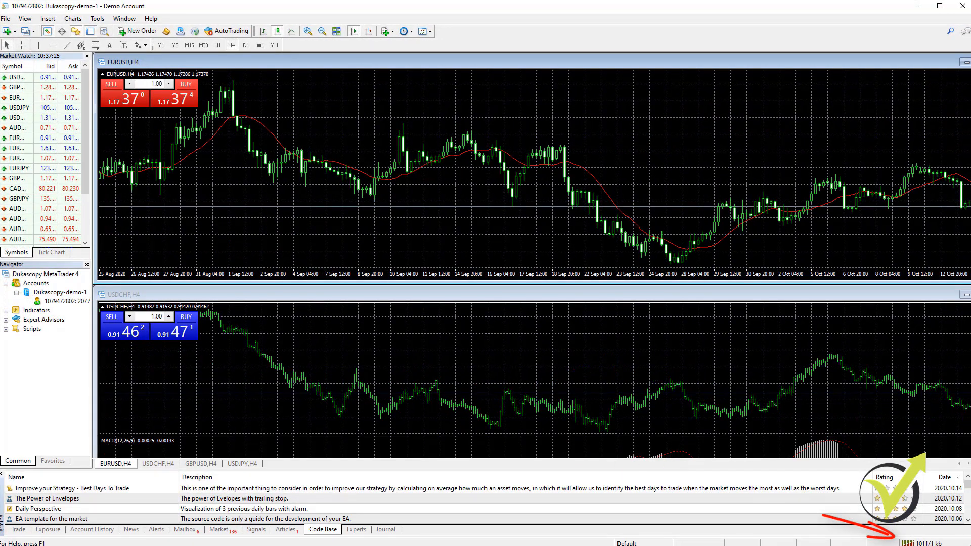
Step: View the Mailbox messages, then the Trade page showing the 10 000 EUR balance
{"action": "left_click", "coordinate": [183, 529]}
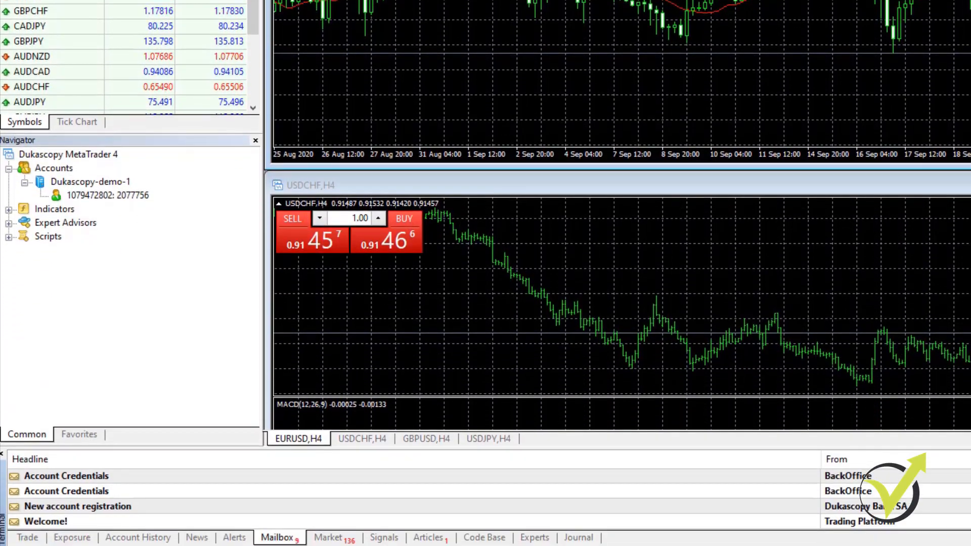
{"action": "left_click", "coordinate": [27, 537]}
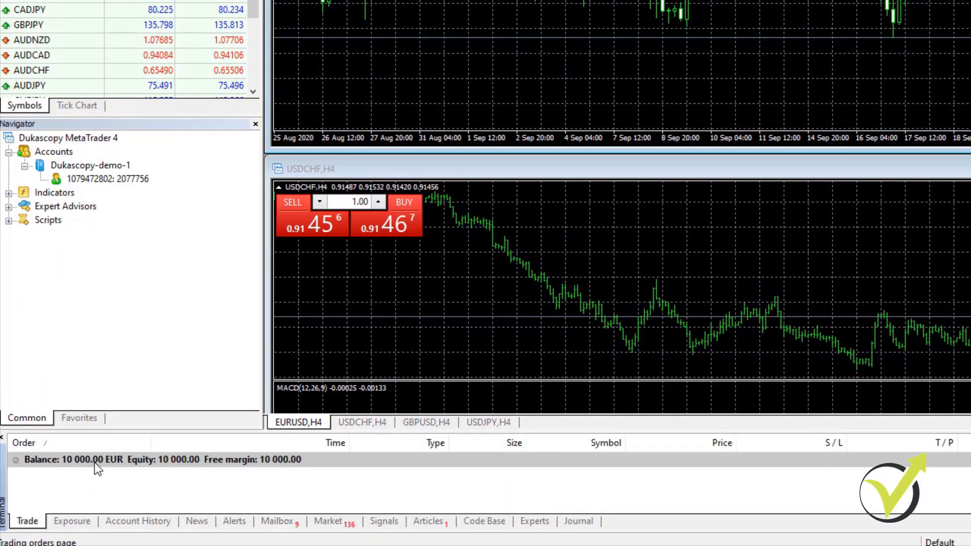